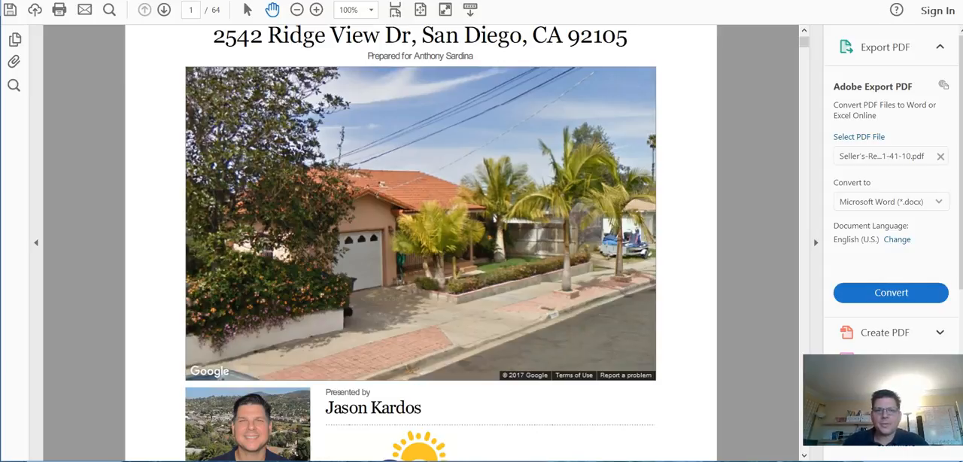
mouse_move(282, 49)
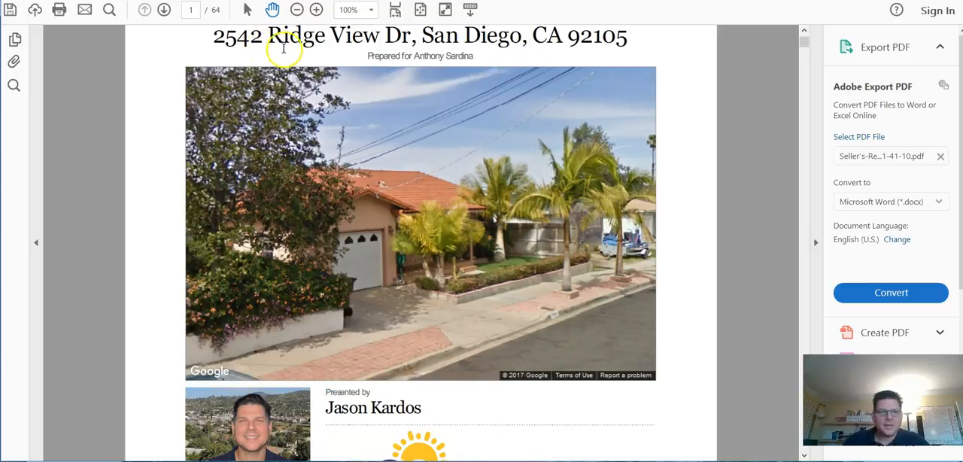
mouse_move(403, 209)
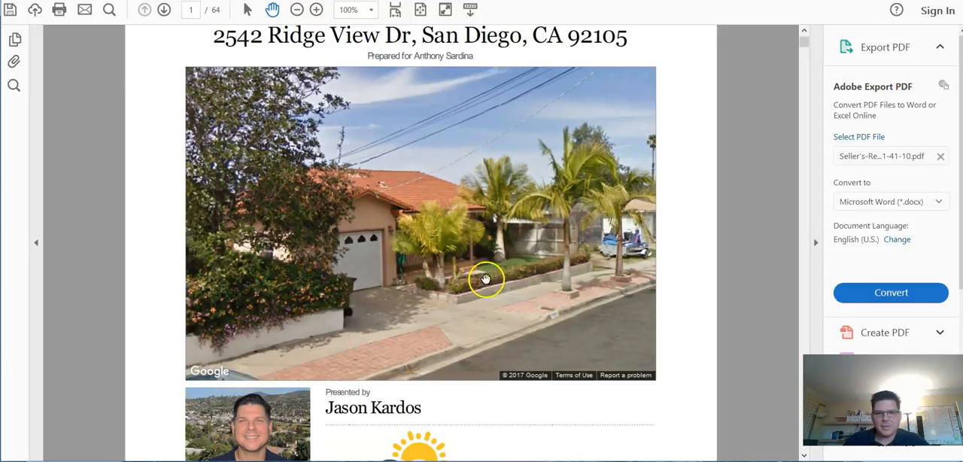
mouse_move(422, 269)
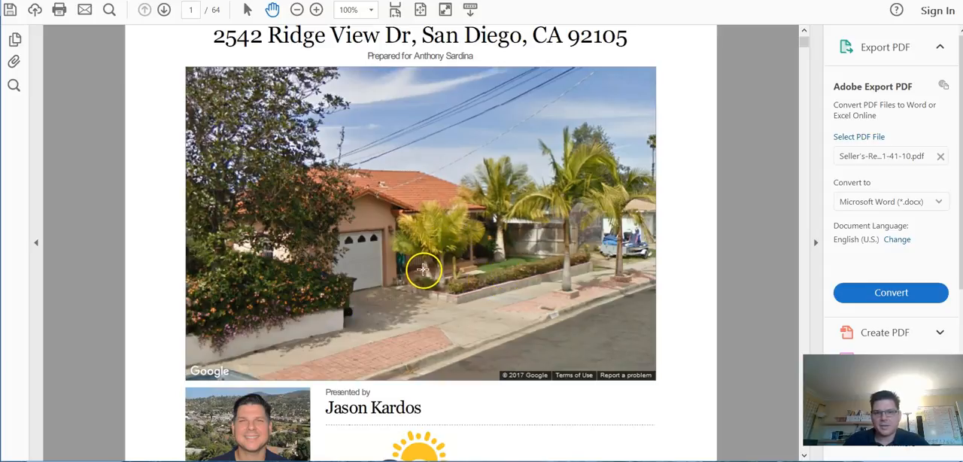
Scroll to page 2's aerial map, $401,150 estimated value, RVM range and confidence stars.
scroll(down, 3)
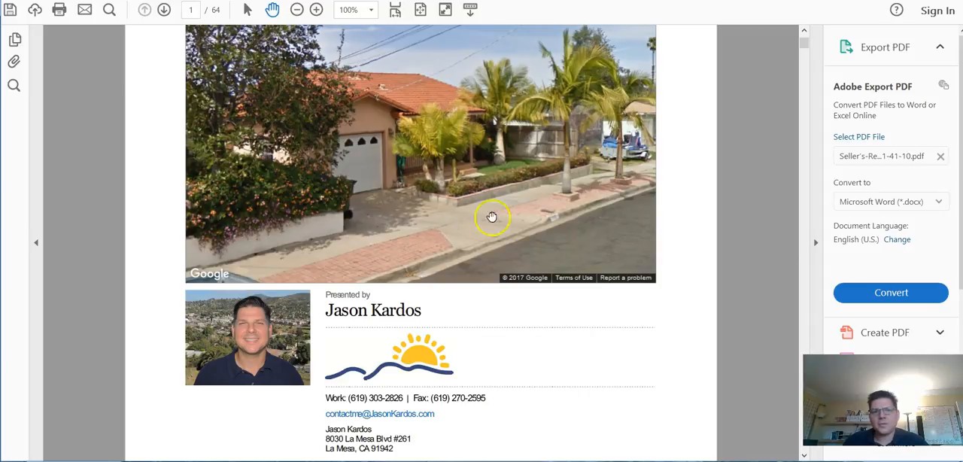
mouse_move(444, 262)
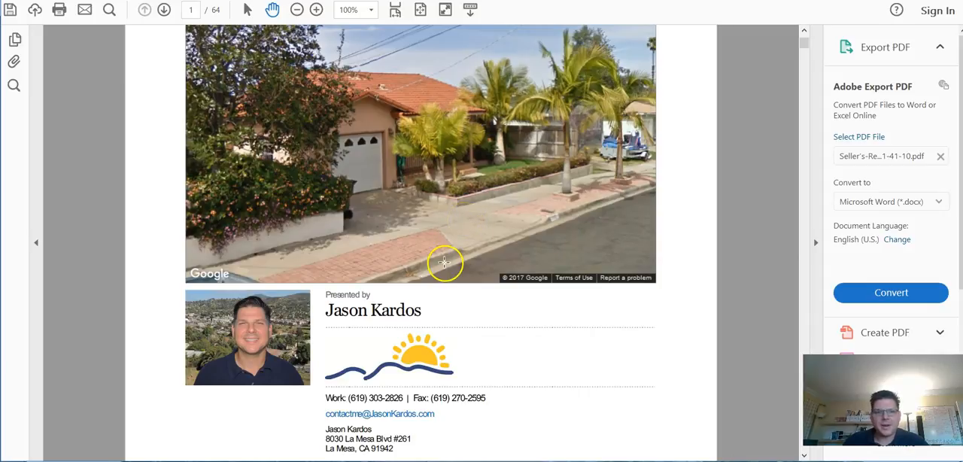
scroll(down, 3)
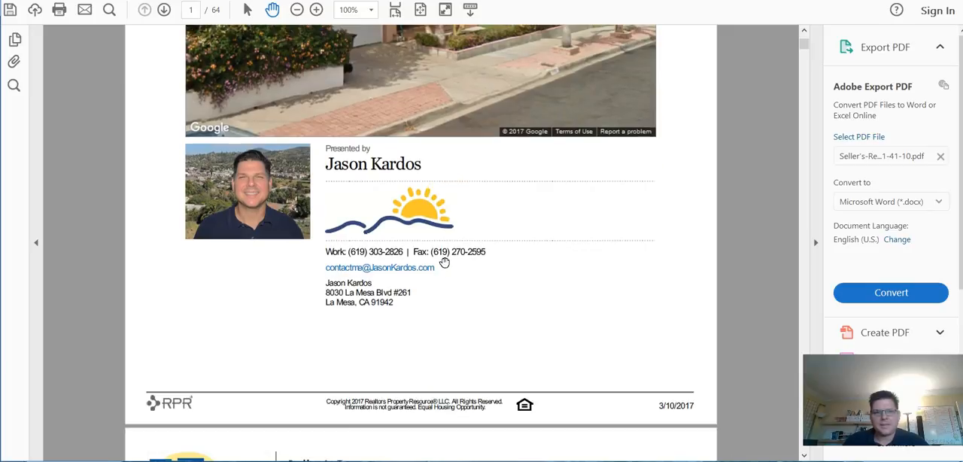
scroll(down, 3)
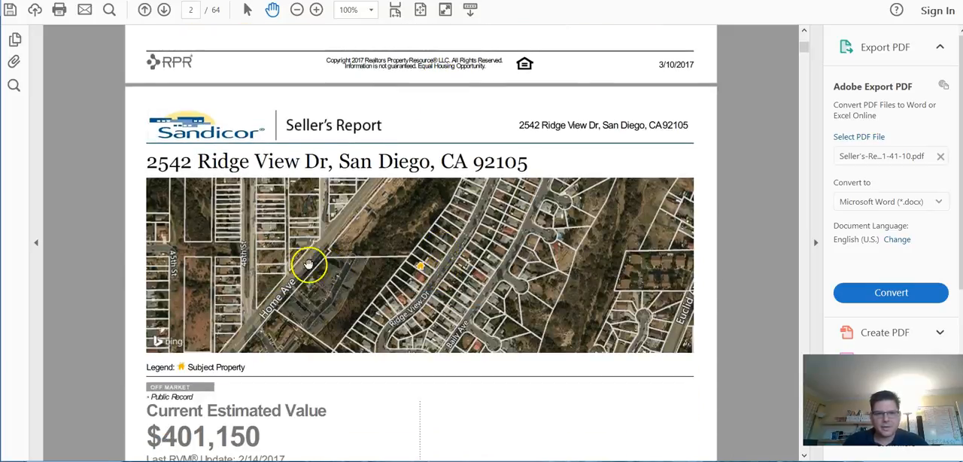
mouse_move(418, 270)
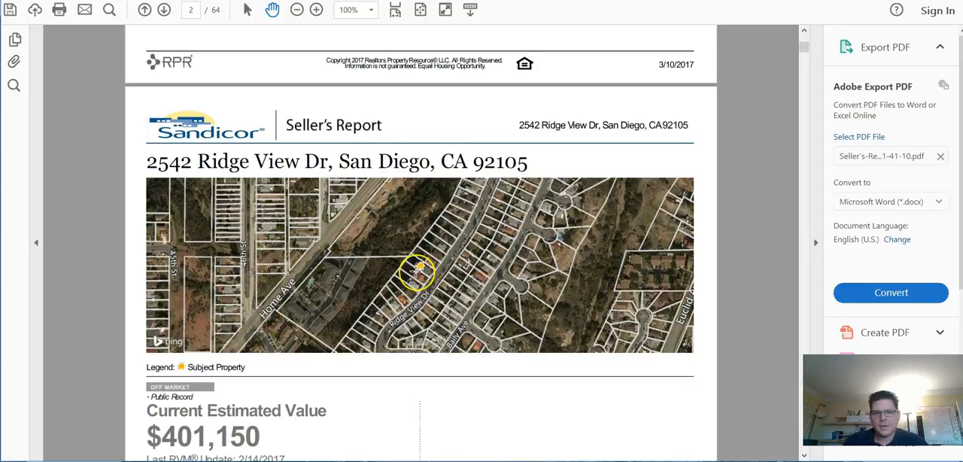
mouse_move(412, 263)
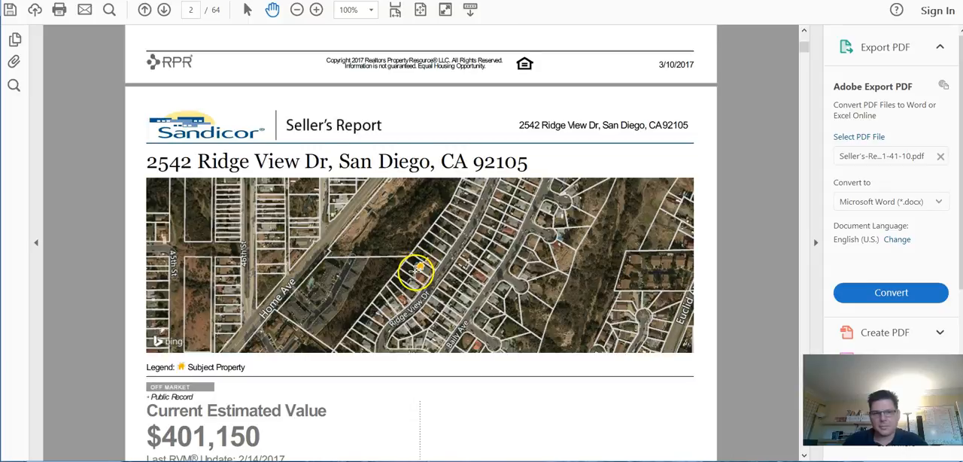
scroll(down, 3)
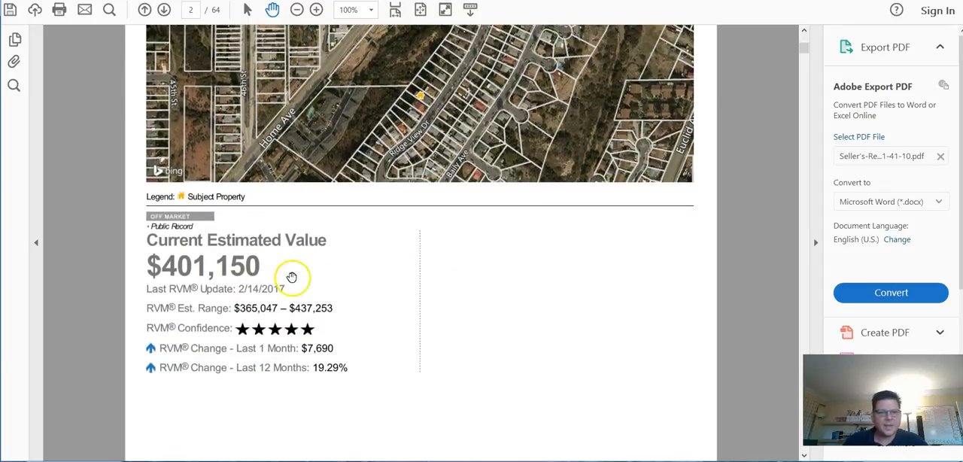
mouse_move(214, 263)
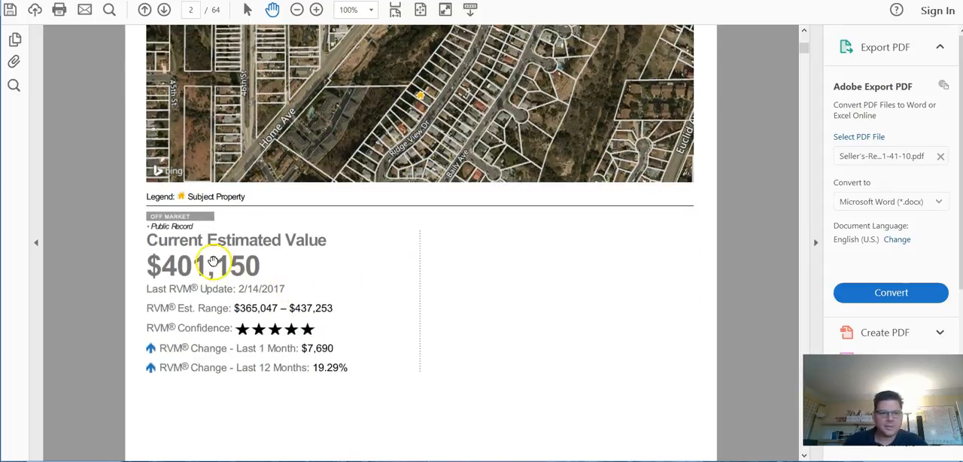
mouse_move(196, 274)
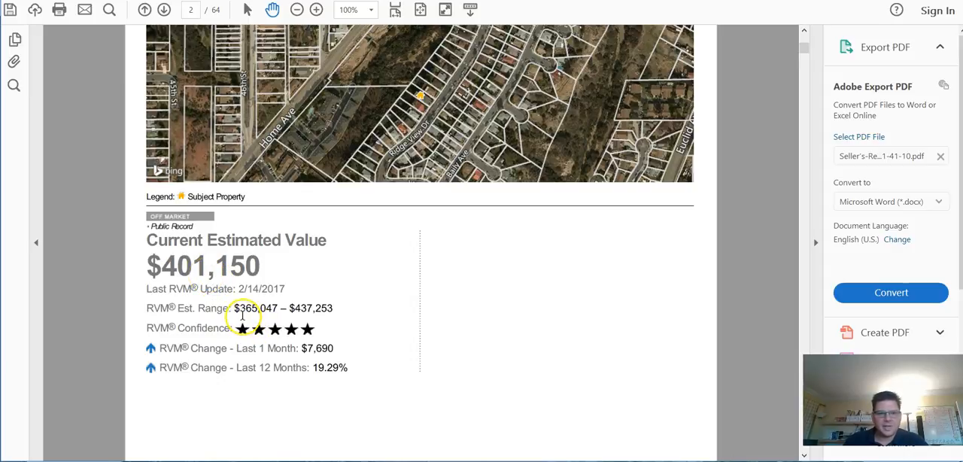
mouse_move(325, 321)
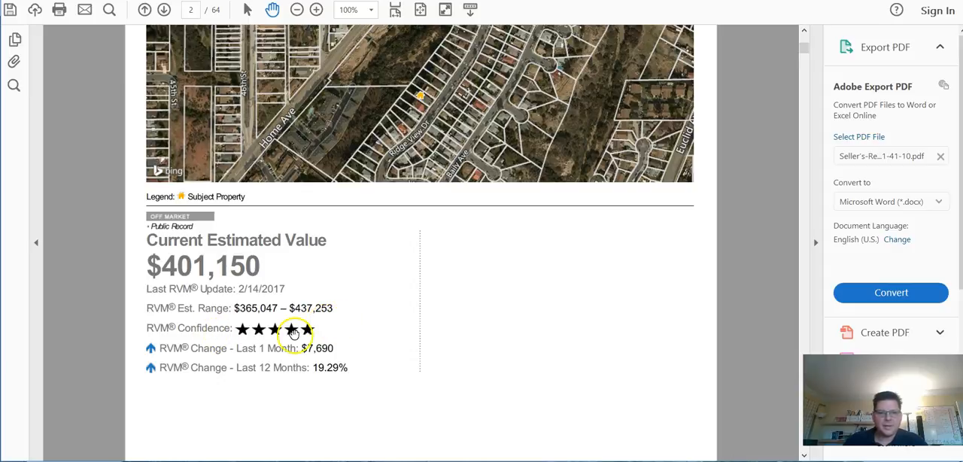
scroll(down, 3)
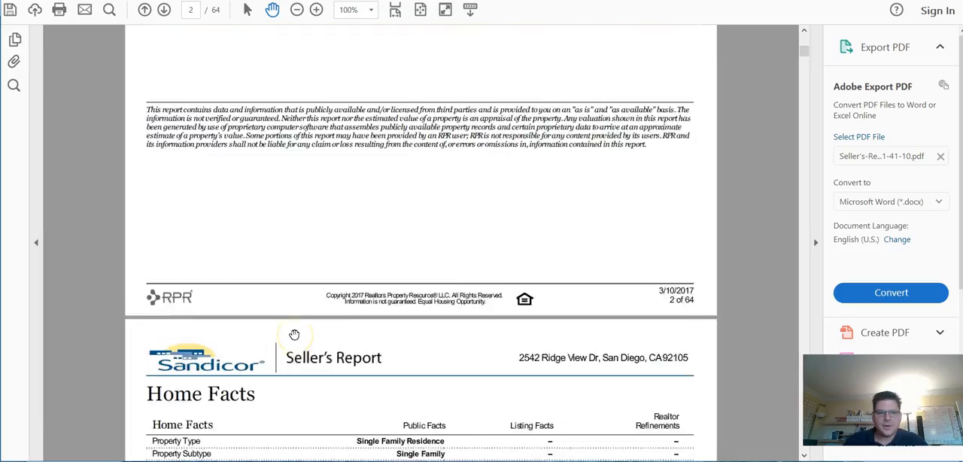
Scroll through Home Facts, Extended Home Facts, Property History, Mortgage/Deed Records and Sales and Financing Activity.
scroll(down, 3)
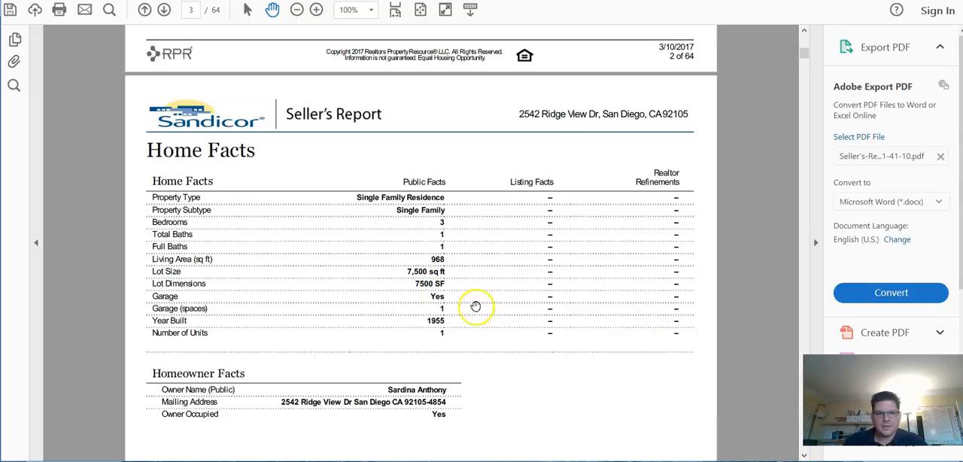
scroll(down, 3)
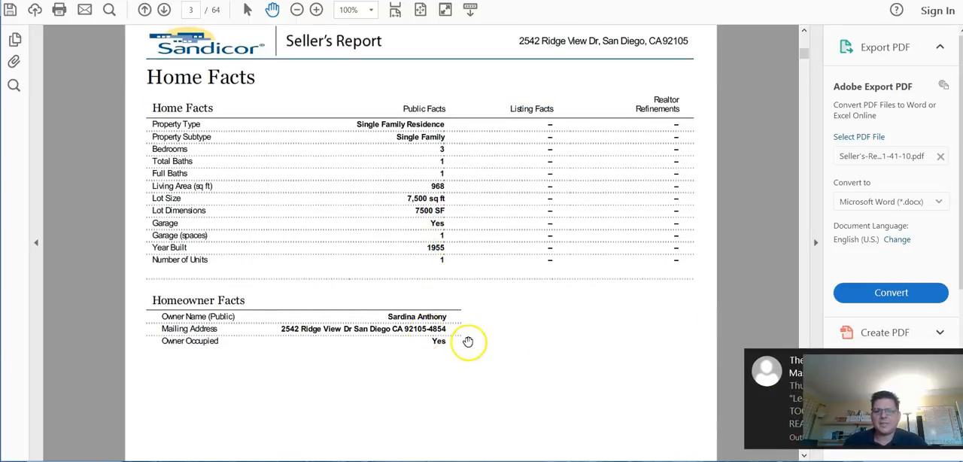
mouse_move(489, 350)
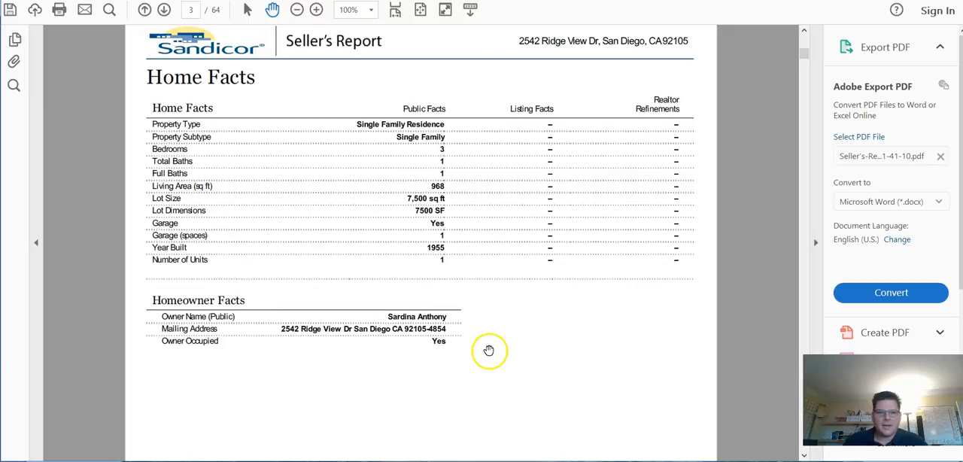
scroll(down, 3)
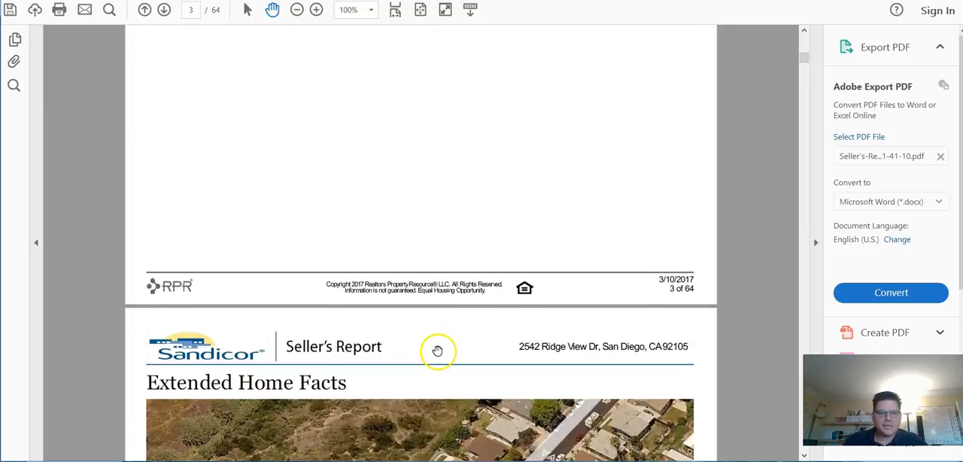
scroll(down, 3)
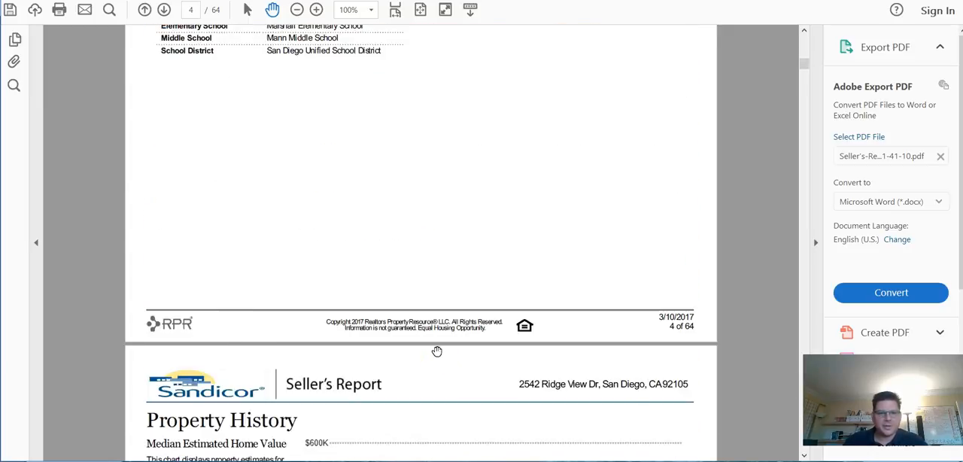
scroll(down, 3)
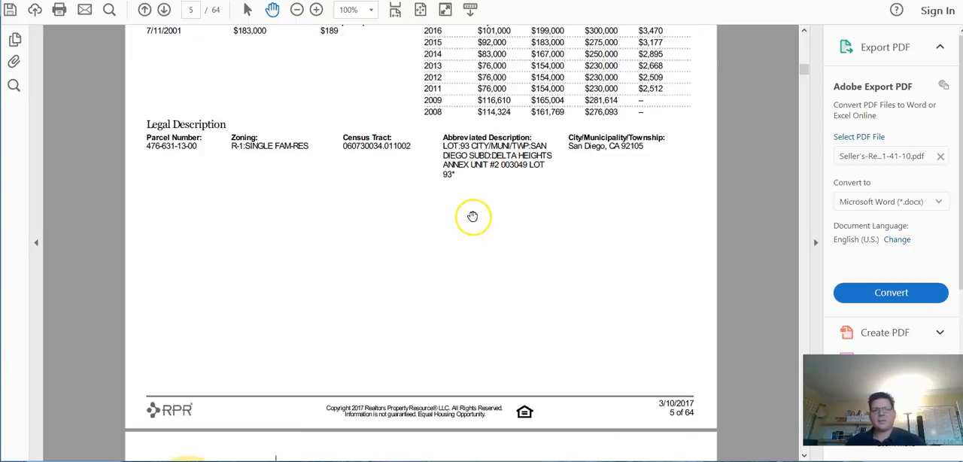
scroll(down, 3)
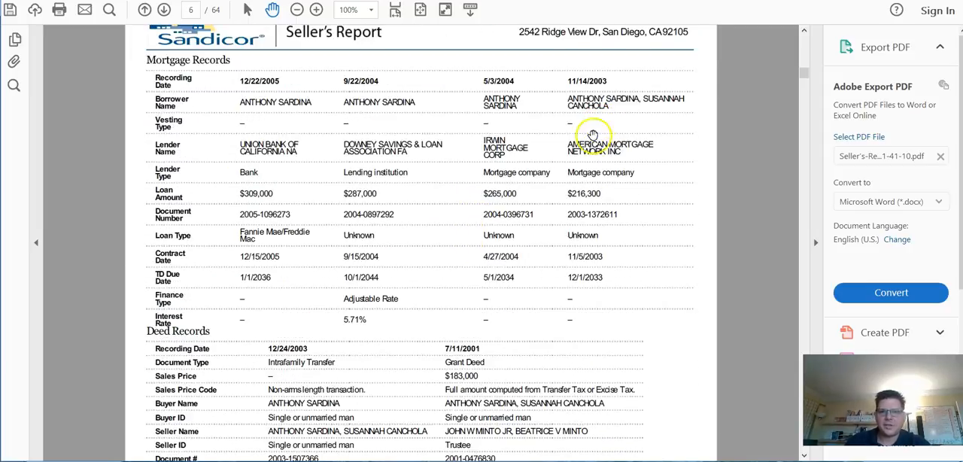
mouse_move(656, 106)
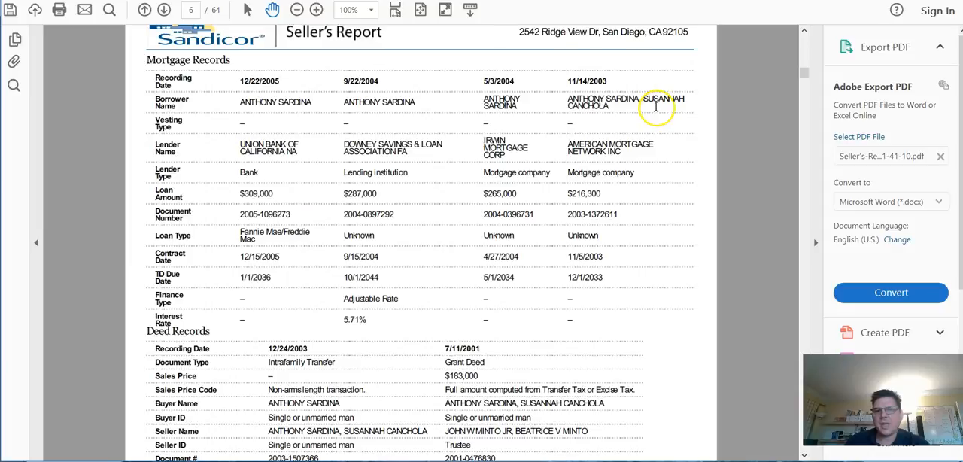
scroll(down, 3)
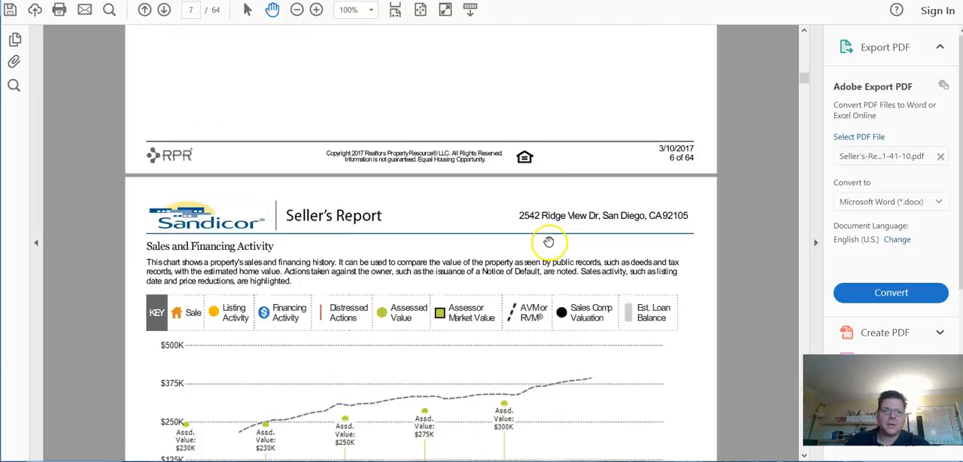
scroll(down, 3)
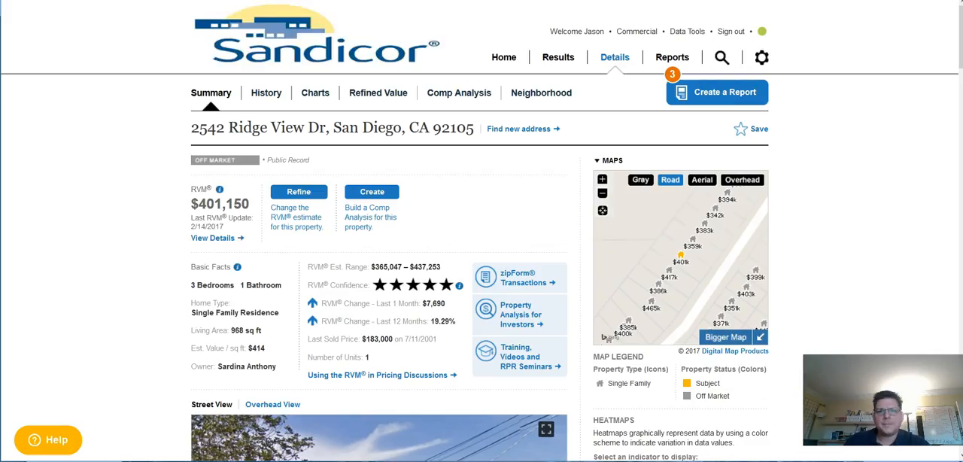
mouse_move(264, 204)
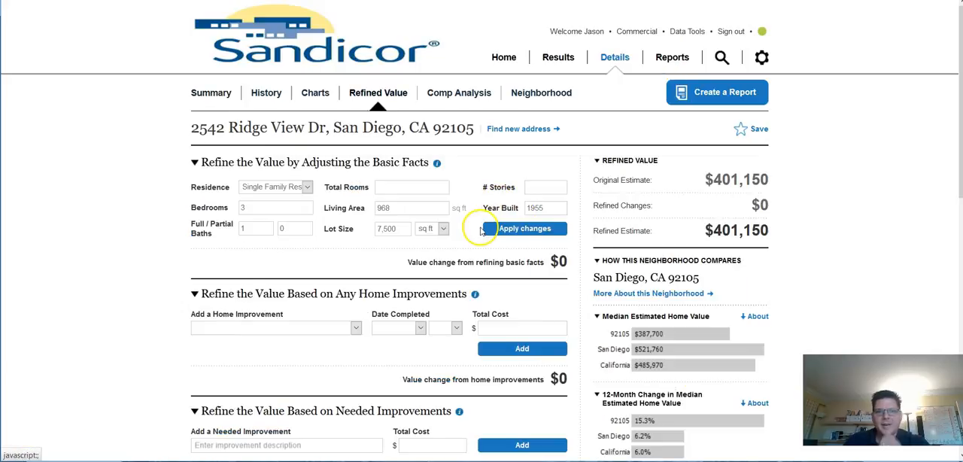
mouse_move(268, 218)
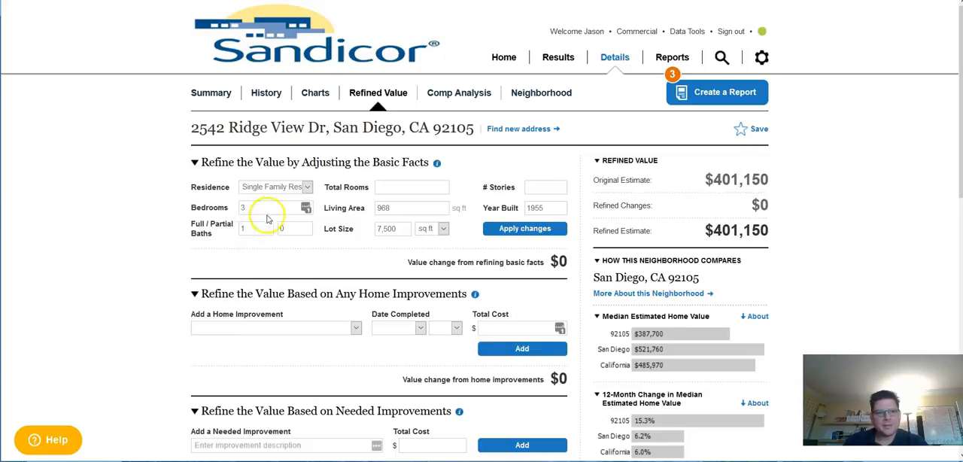
mouse_move(373, 210)
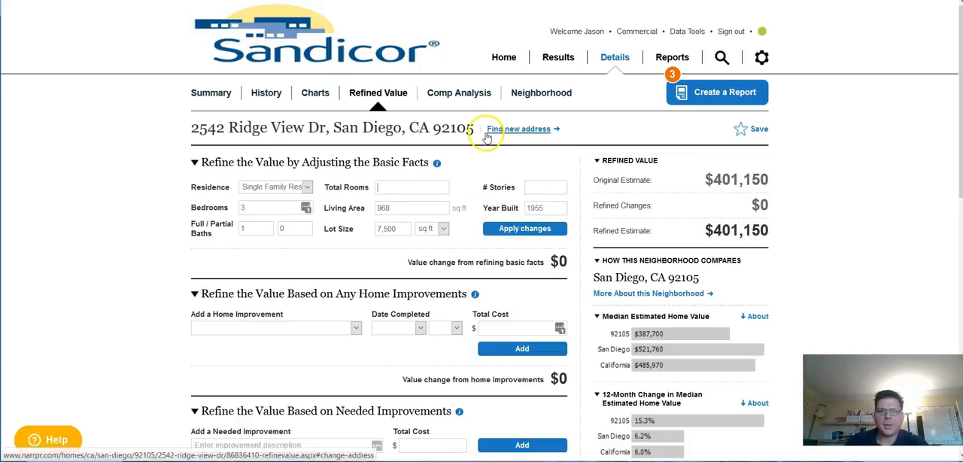
scroll(down, 3)
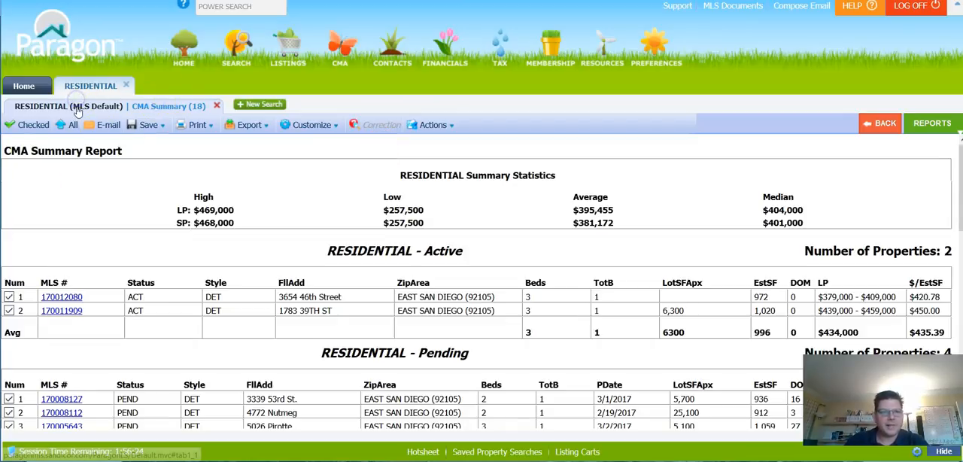
Return to the CMA search criteria and run the 18-listing 92105 detached-home search.
click(69, 106)
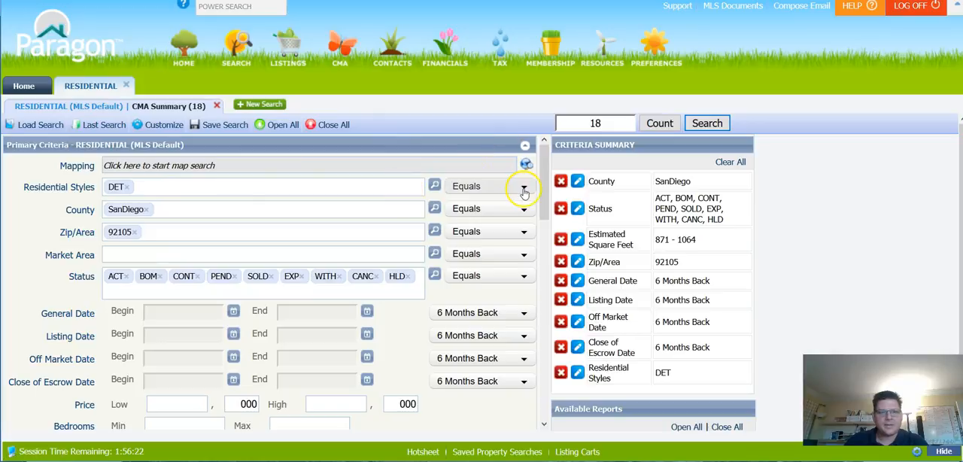
mouse_move(87, 42)
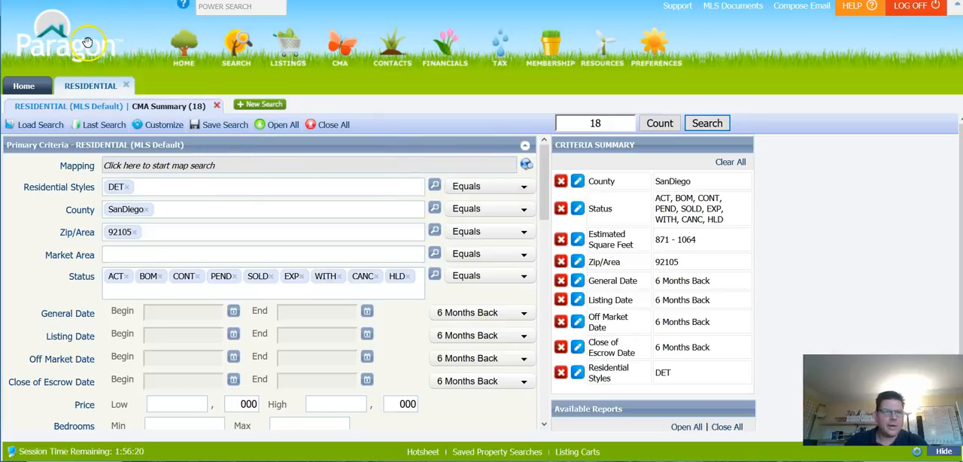
mouse_move(305, 239)
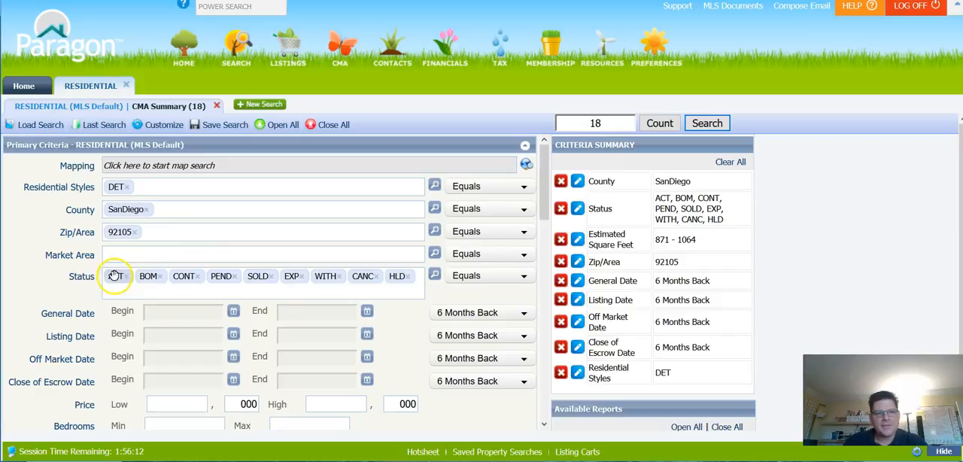
mouse_move(187, 277)
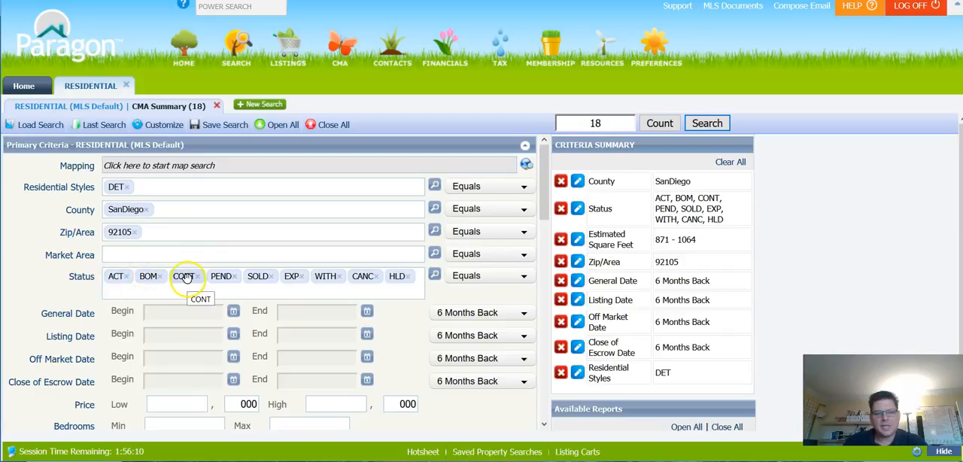
mouse_move(223, 277)
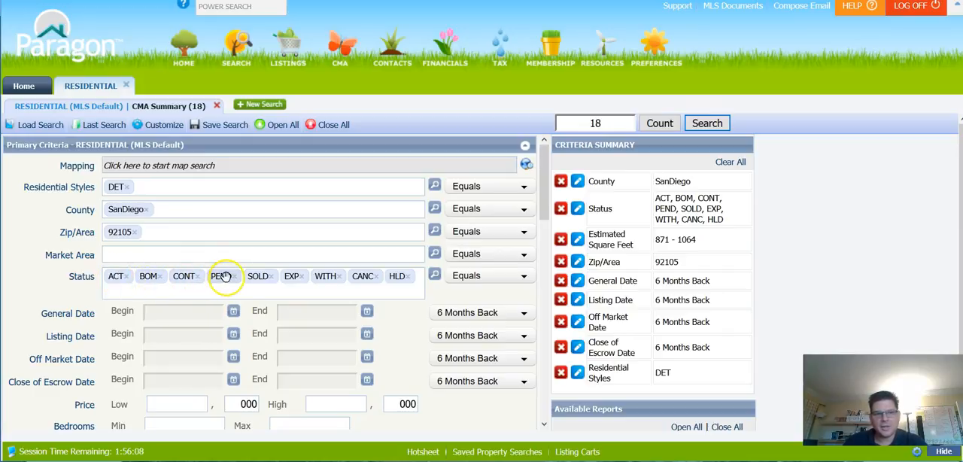
mouse_move(219, 277)
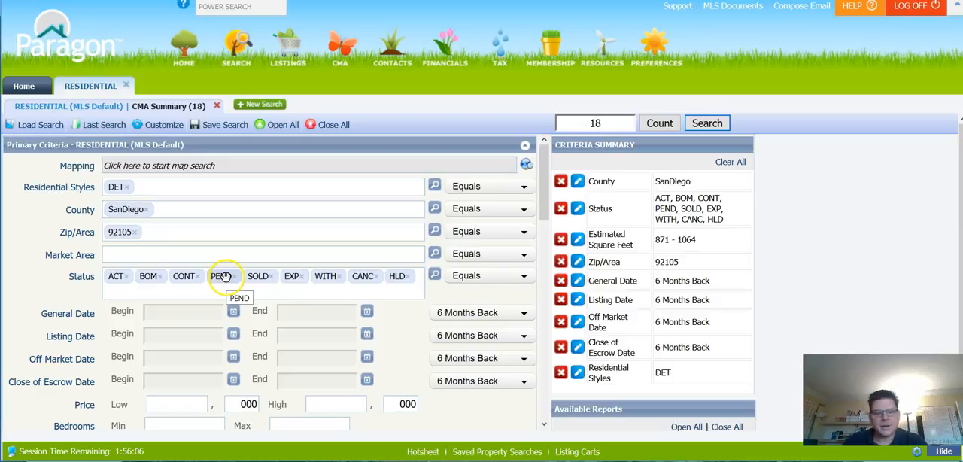
mouse_move(259, 277)
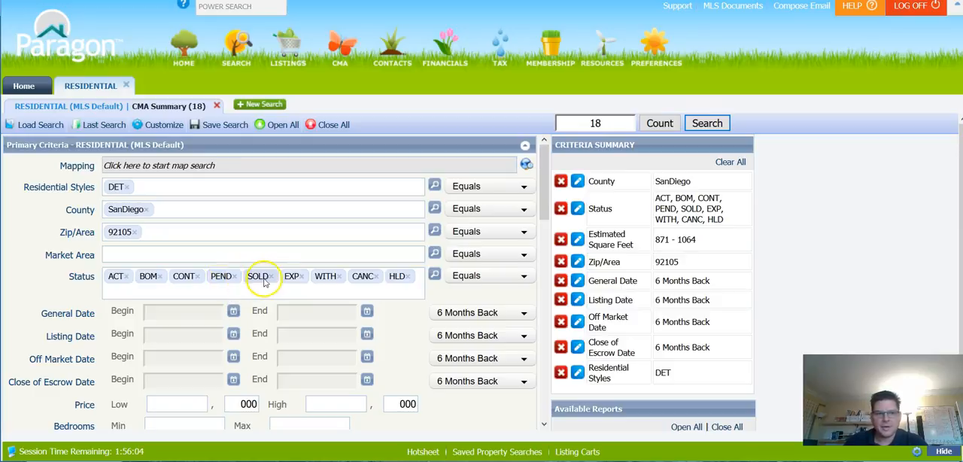
mouse_move(292, 275)
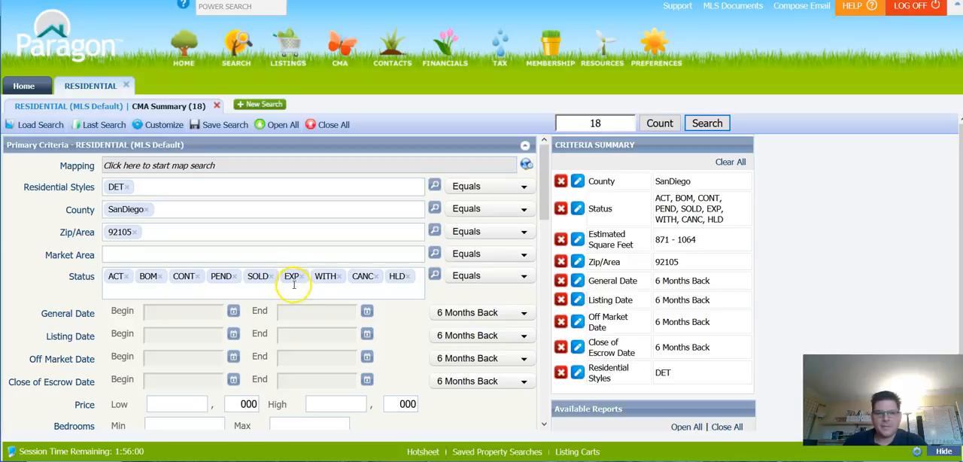
mouse_move(292, 287)
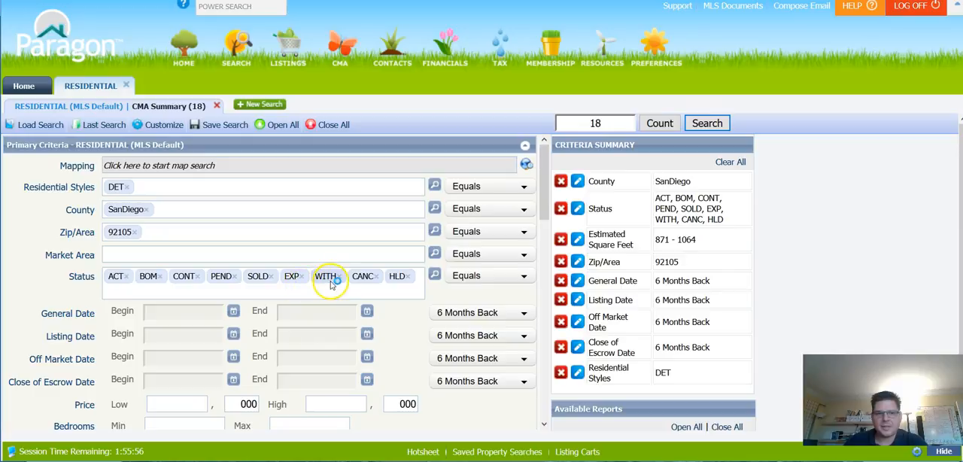
mouse_move(368, 281)
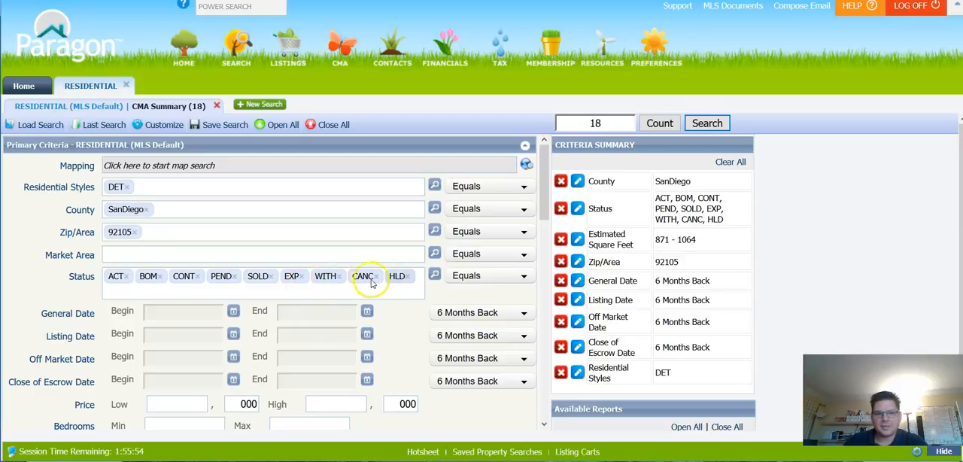
mouse_move(325, 277)
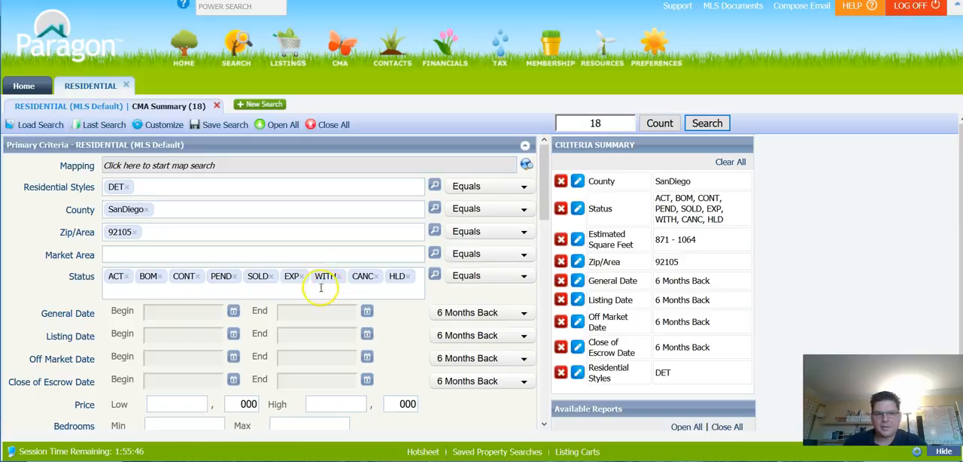
mouse_move(369, 286)
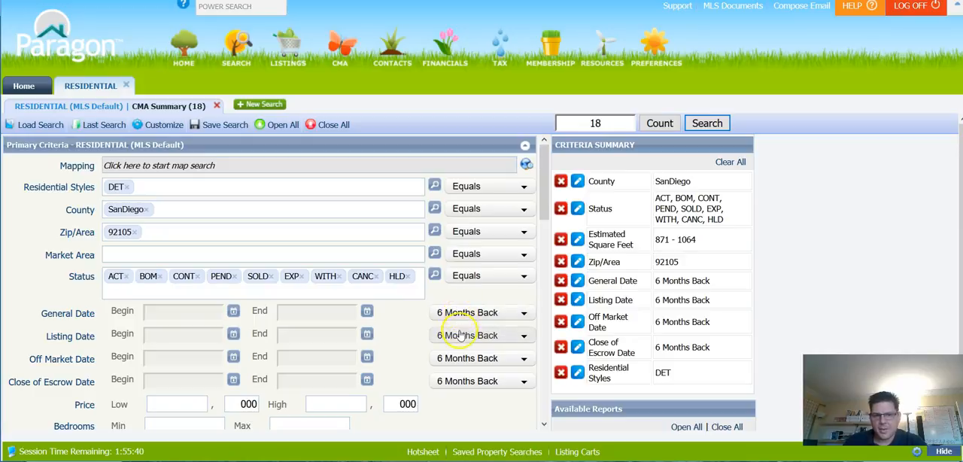
mouse_move(406, 349)
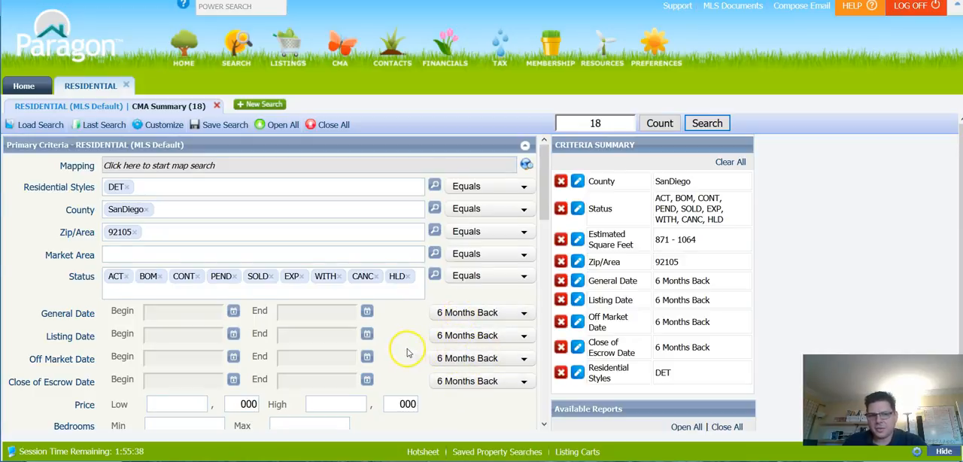
mouse_move(478, 313)
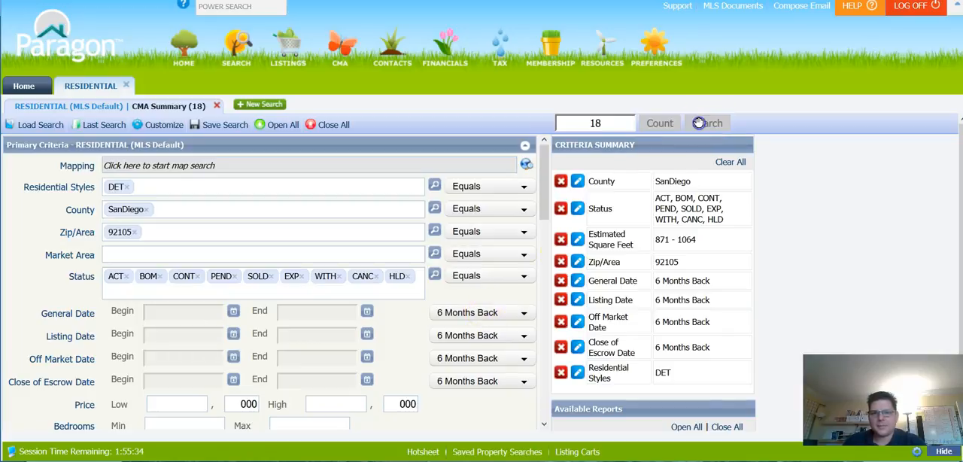
click(707, 123)
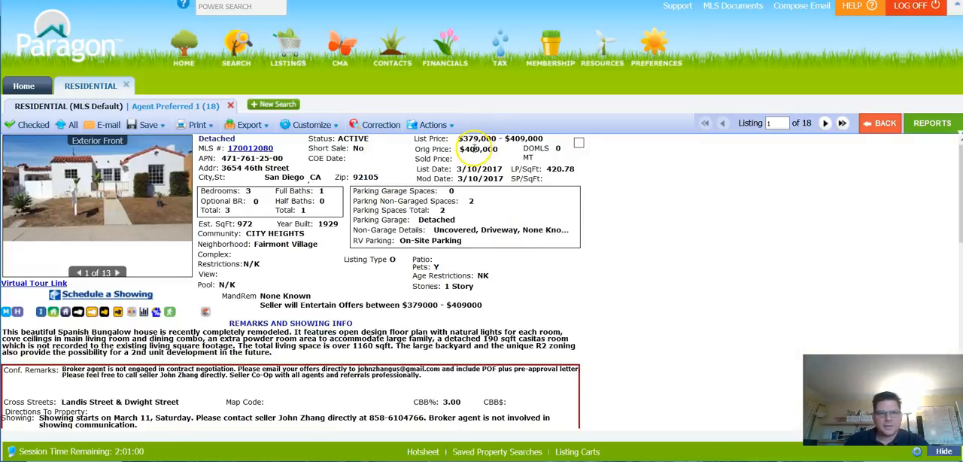
Page through listings 1–4 of 18, then show the Available Reports list.
click(247, 124)
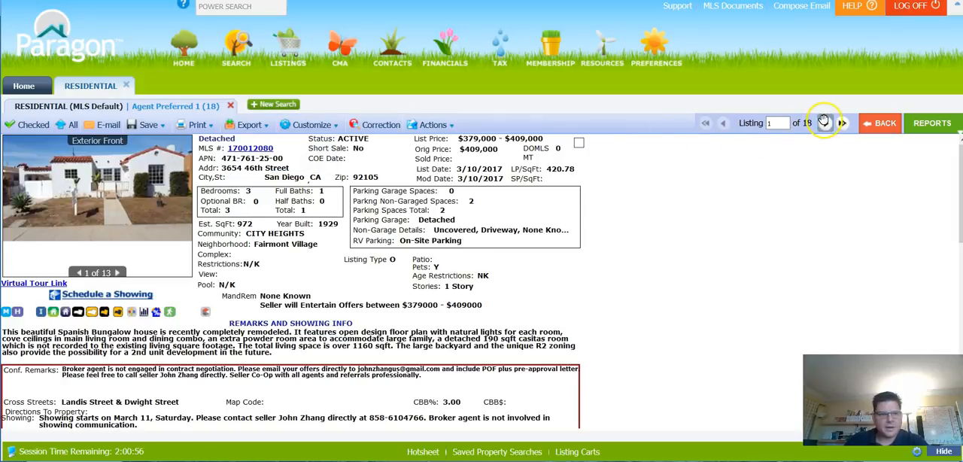
click(825, 124)
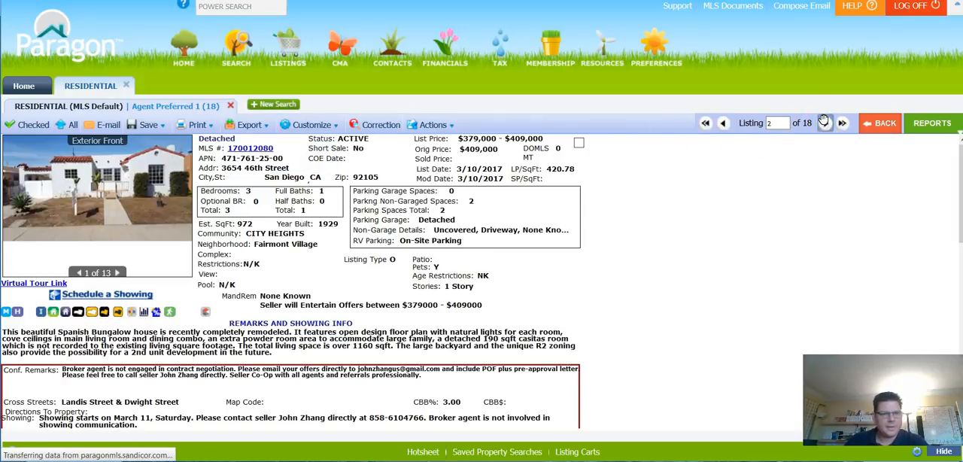
click(824, 123)
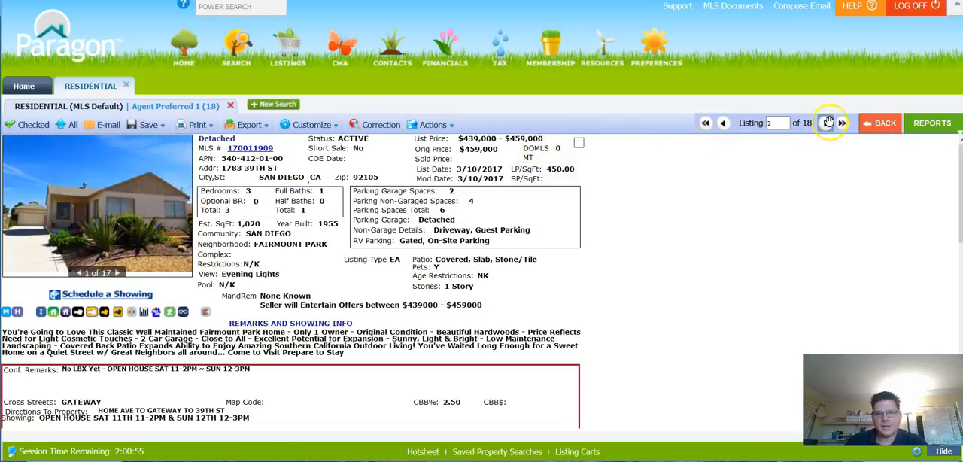
click(843, 124)
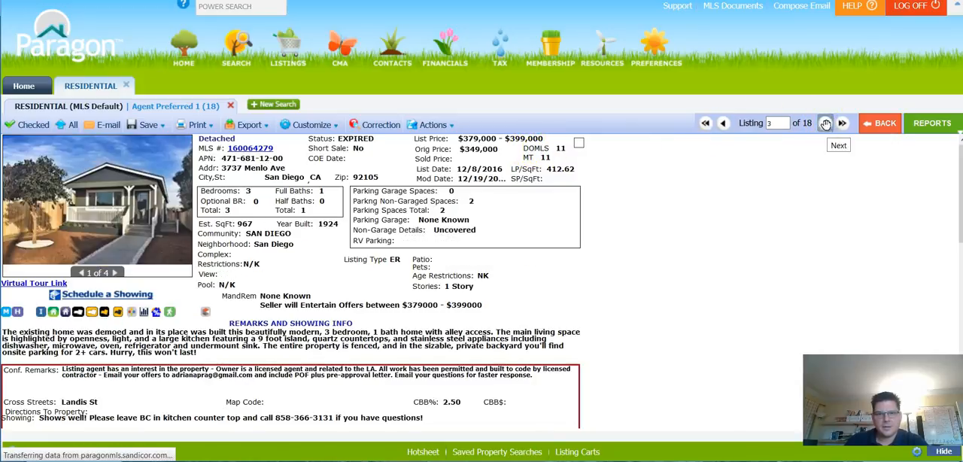
click(311, 123)
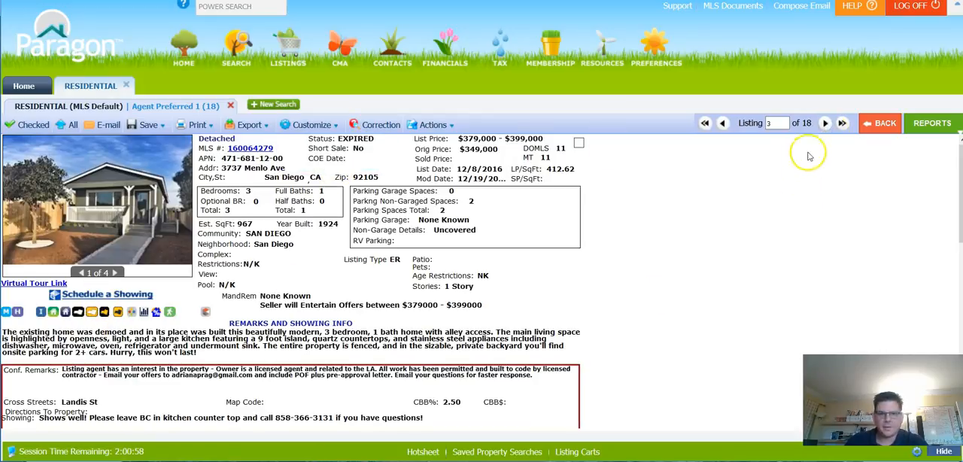
click(825, 123)
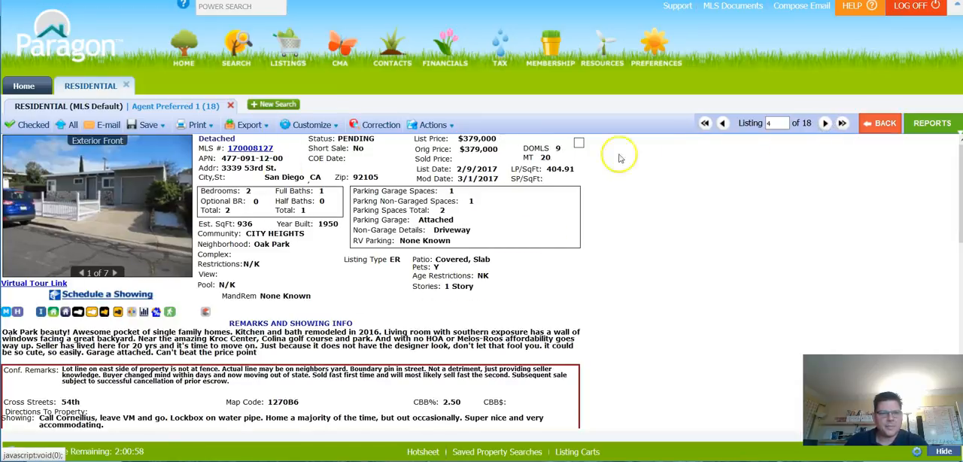
click(933, 123)
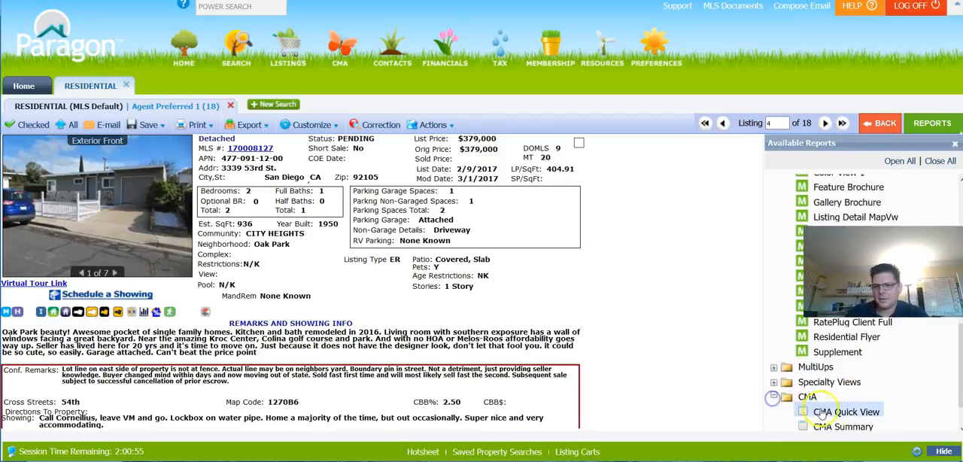
click(843, 427)
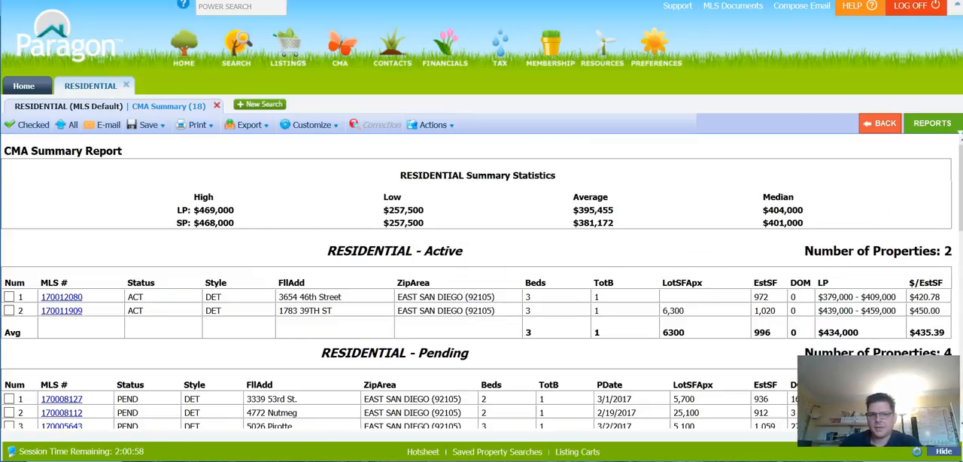
scroll(down, 3)
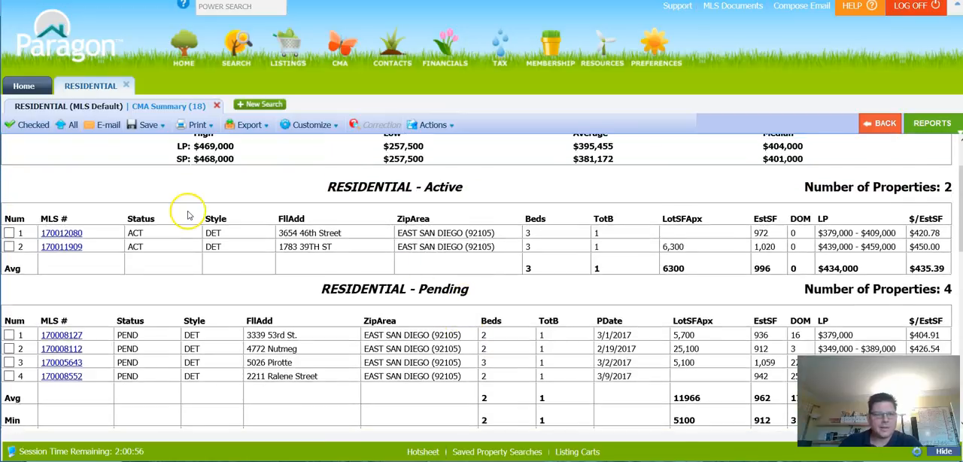
scroll(up, 3)
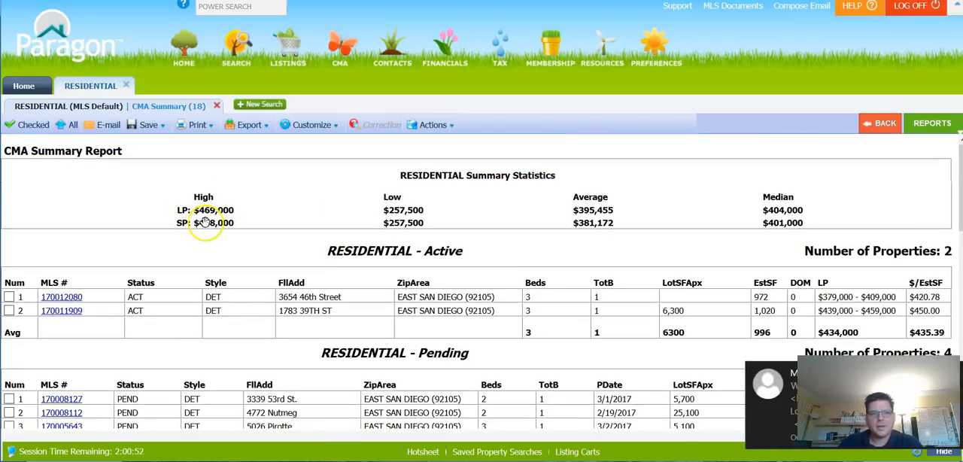
mouse_move(632, 218)
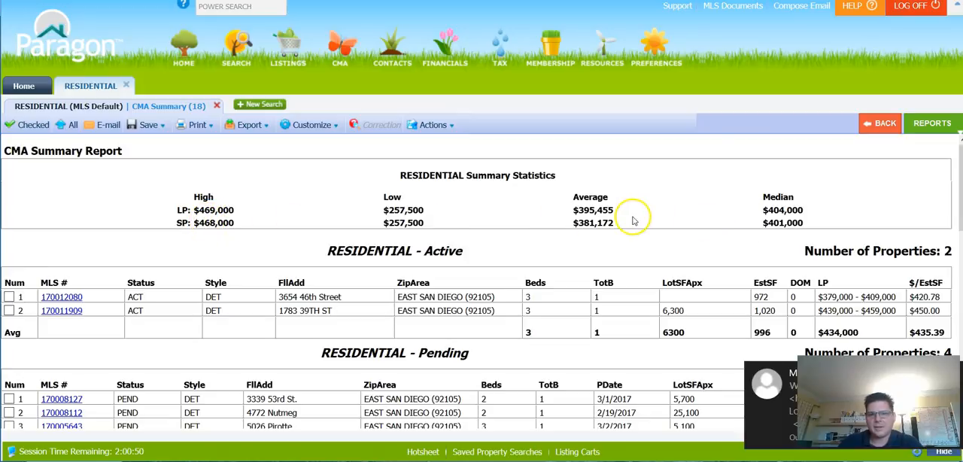
mouse_move(440, 218)
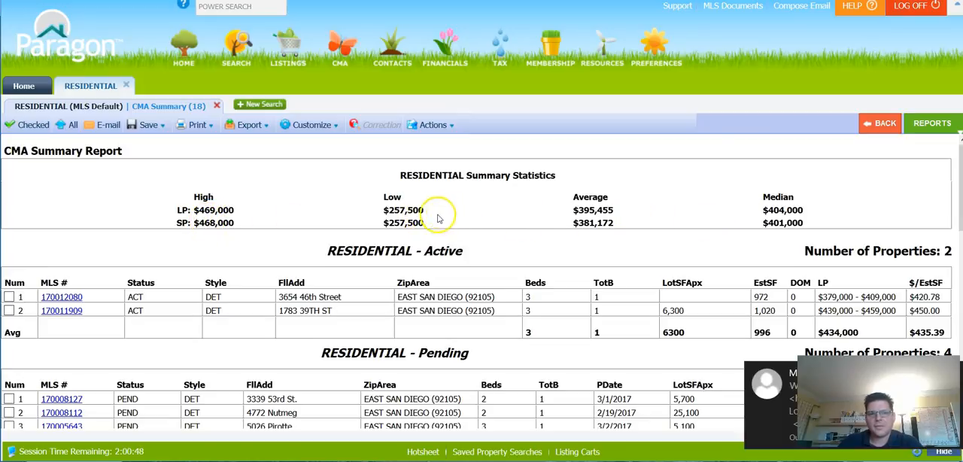
mouse_move(593, 219)
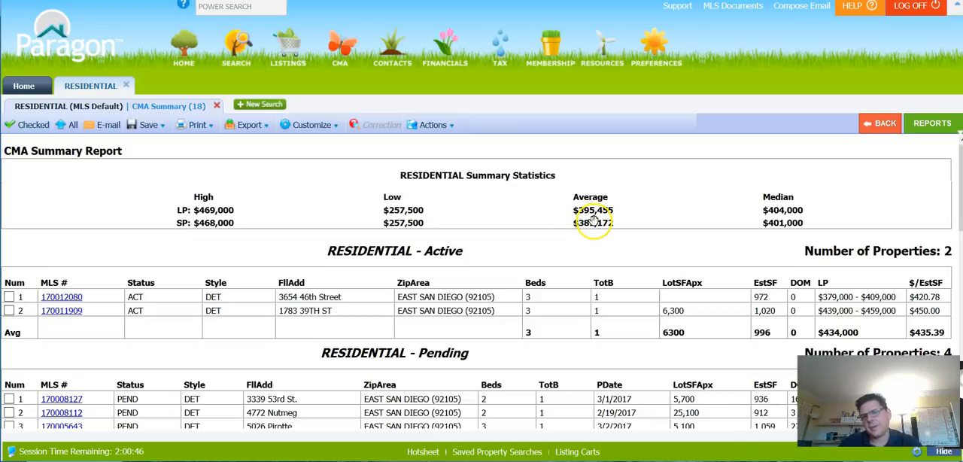
mouse_move(499, 271)
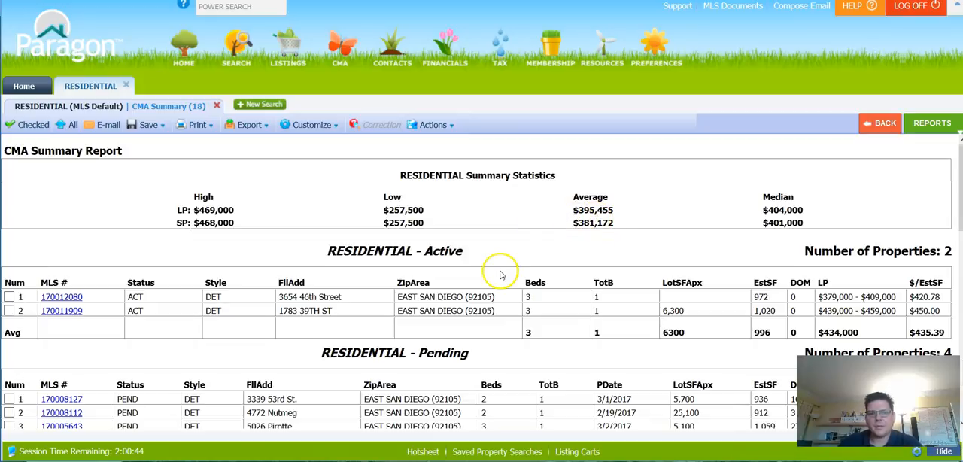
scroll(down, 3)
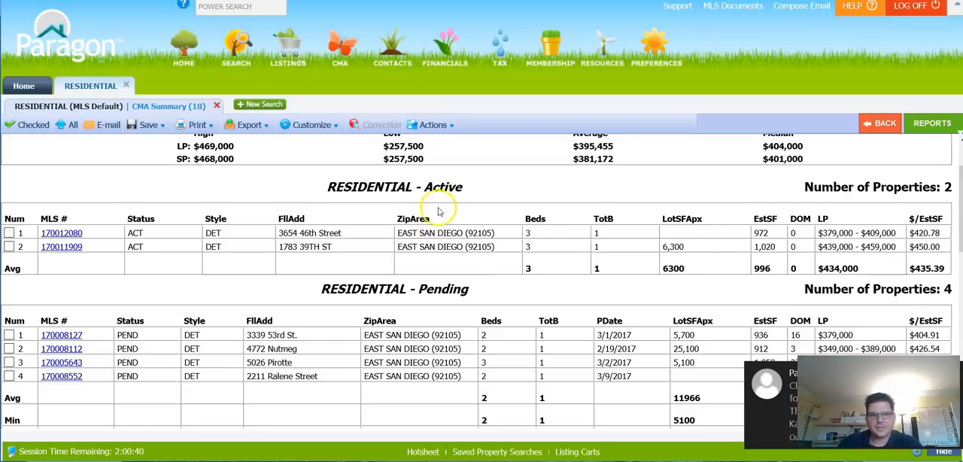
mouse_move(364, 247)
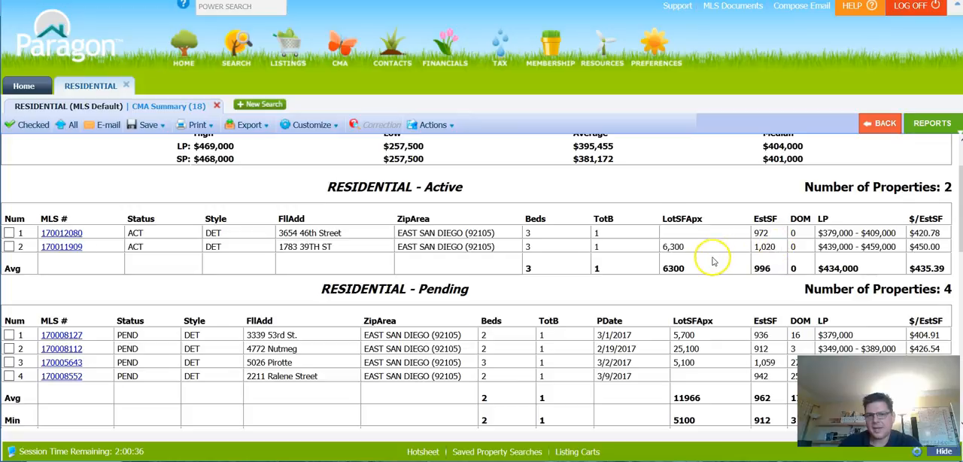
mouse_move(769, 244)
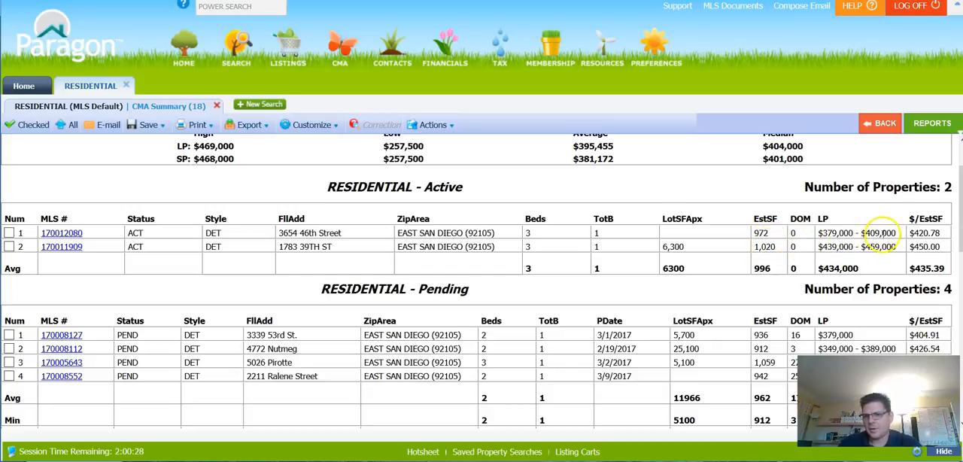
scroll(down, 3)
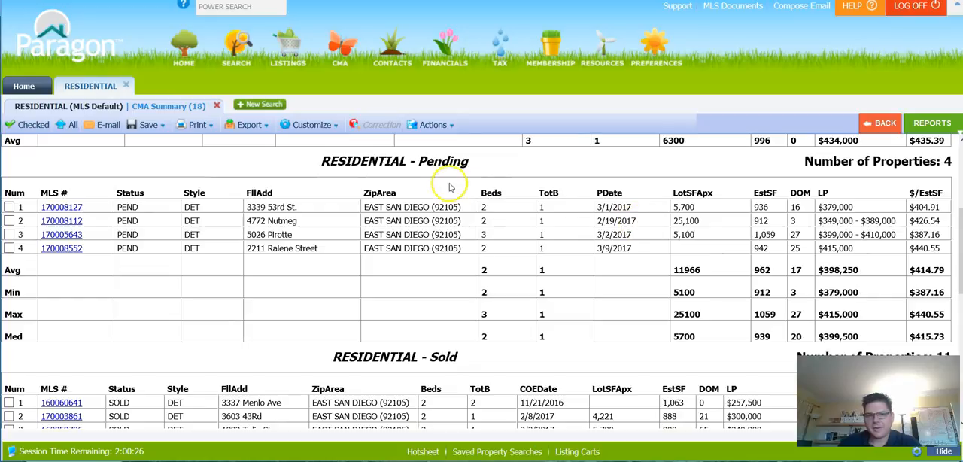
mouse_move(475, 224)
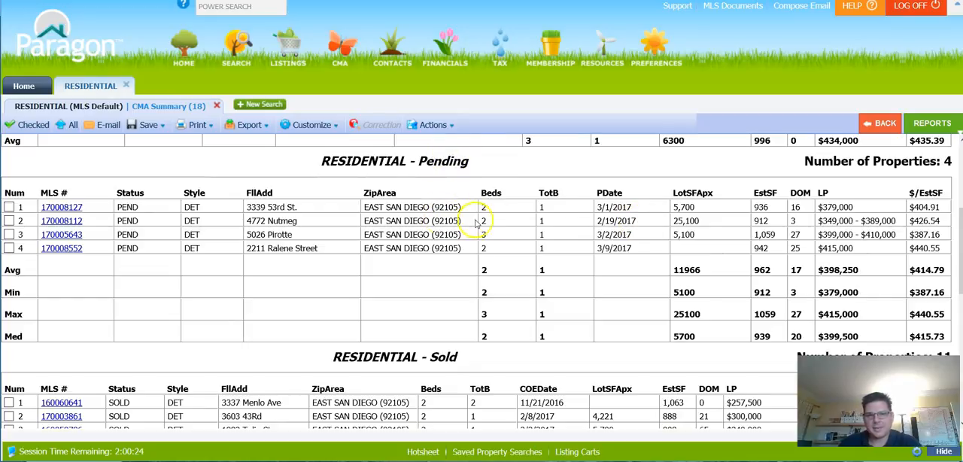
scroll(down, 3)
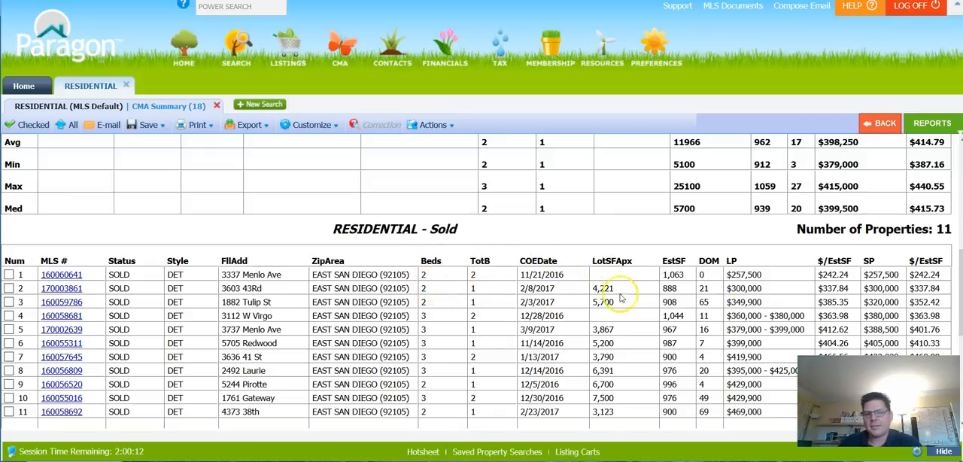
scroll(down, 3)
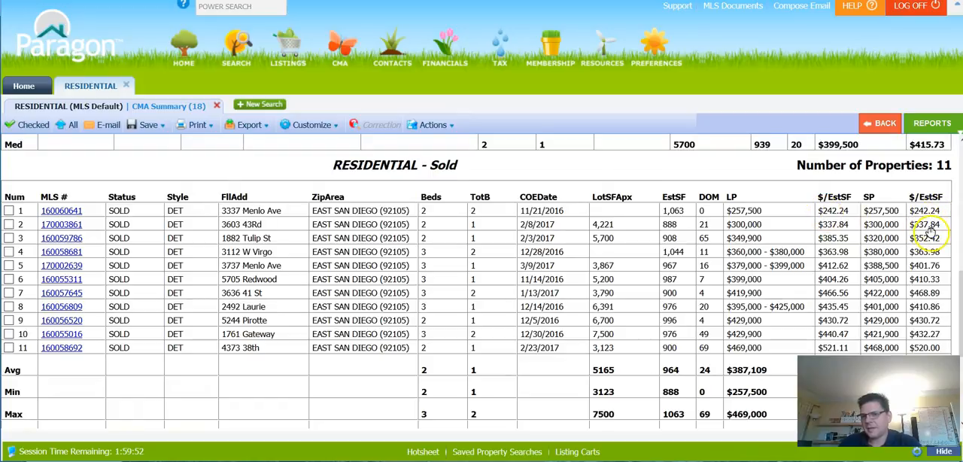
scroll(down, 3)
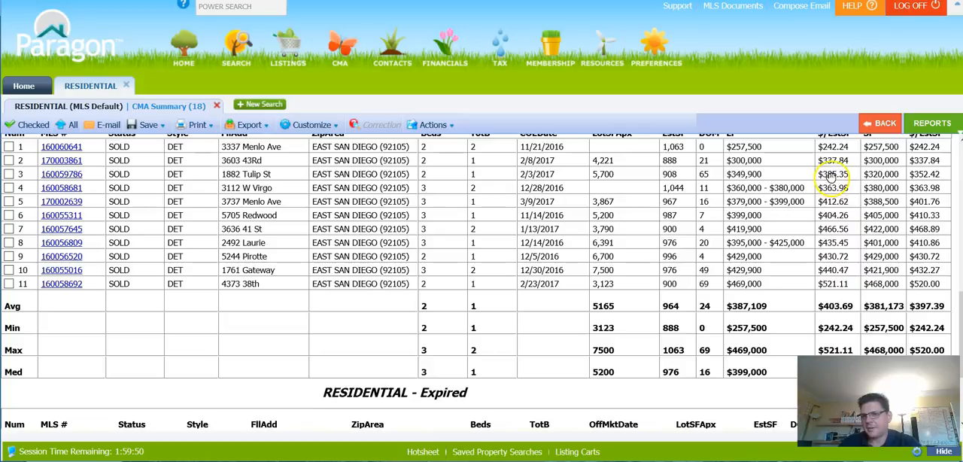
mouse_move(930, 178)
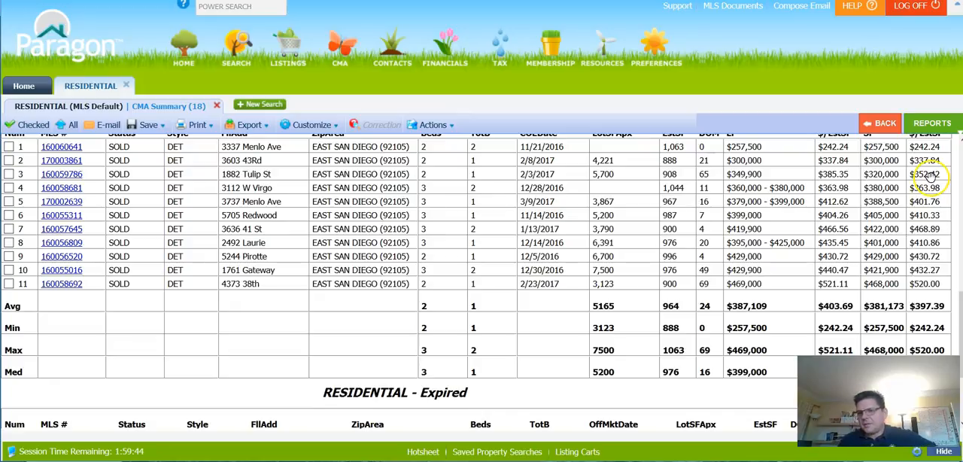
mouse_move(903, 209)
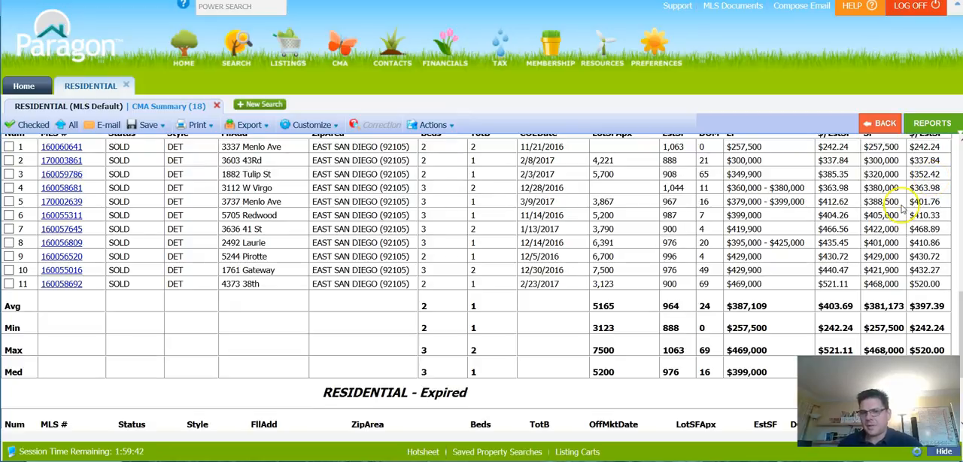
scroll(down, 3)
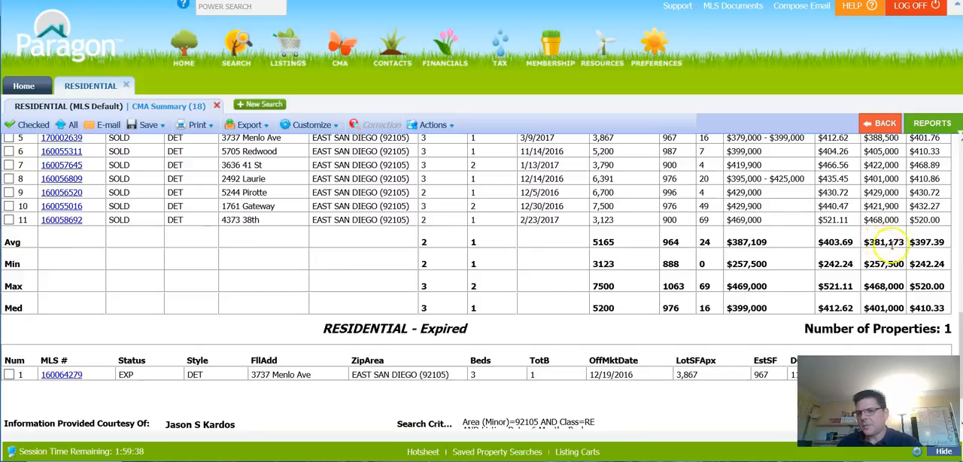
mouse_move(918, 241)
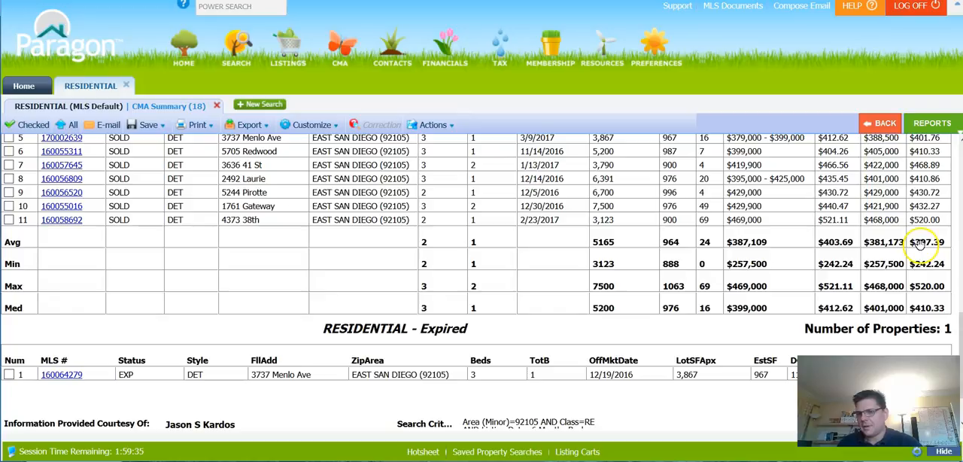
mouse_move(927, 253)
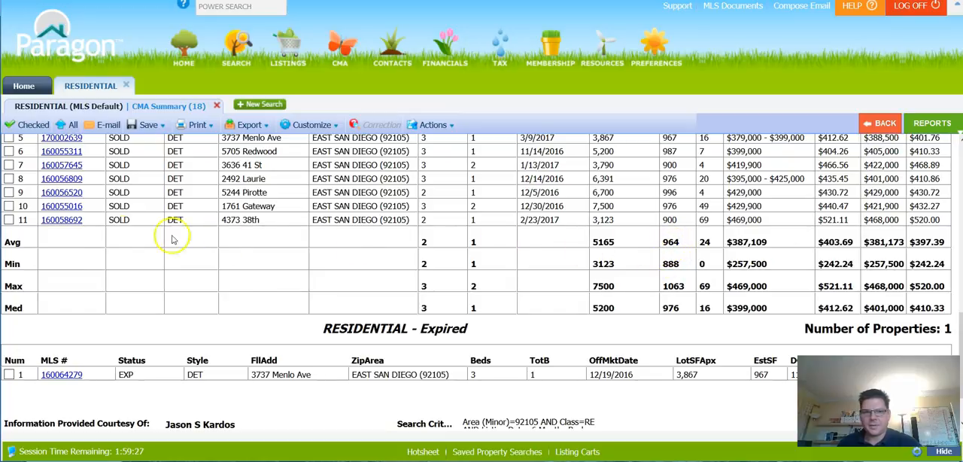
mouse_move(418, 242)
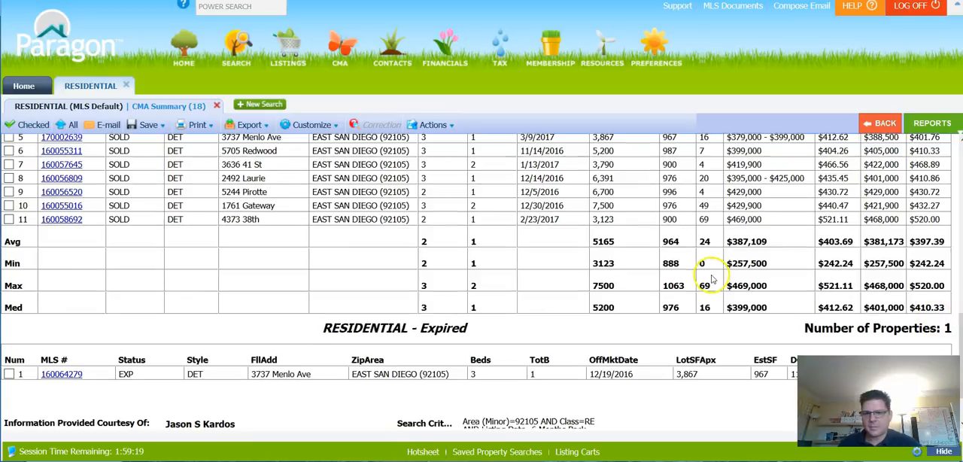
scroll(up, 3)
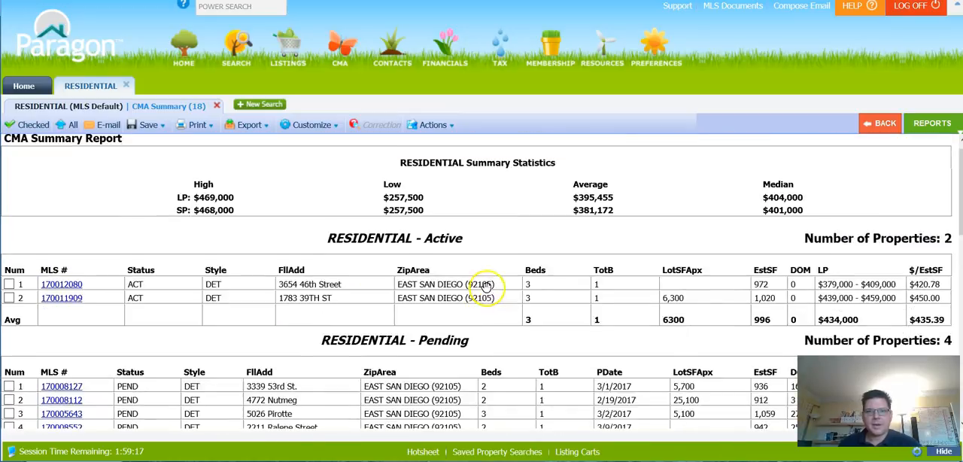
scroll(down, 3)
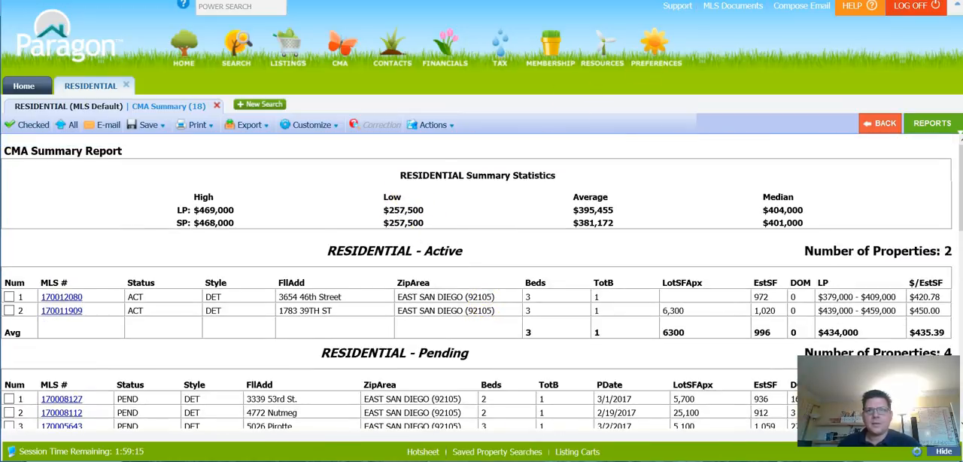
mouse_move(838, 57)
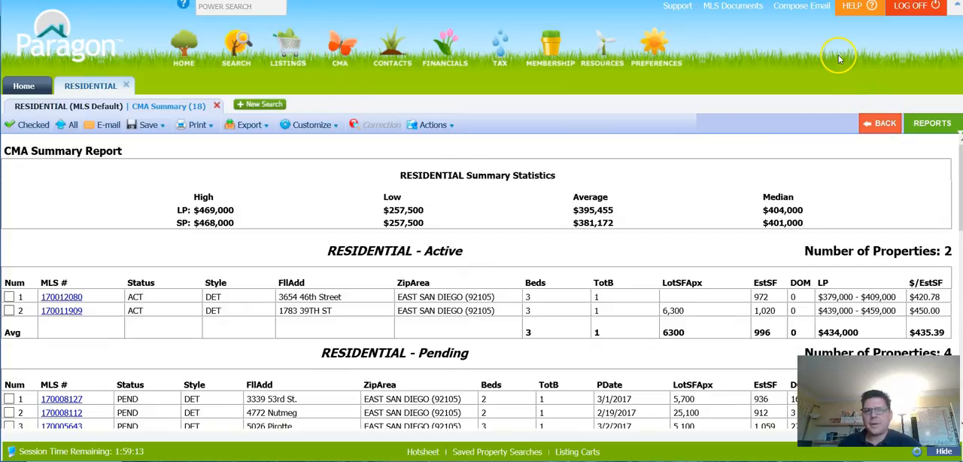
mouse_move(884, 38)
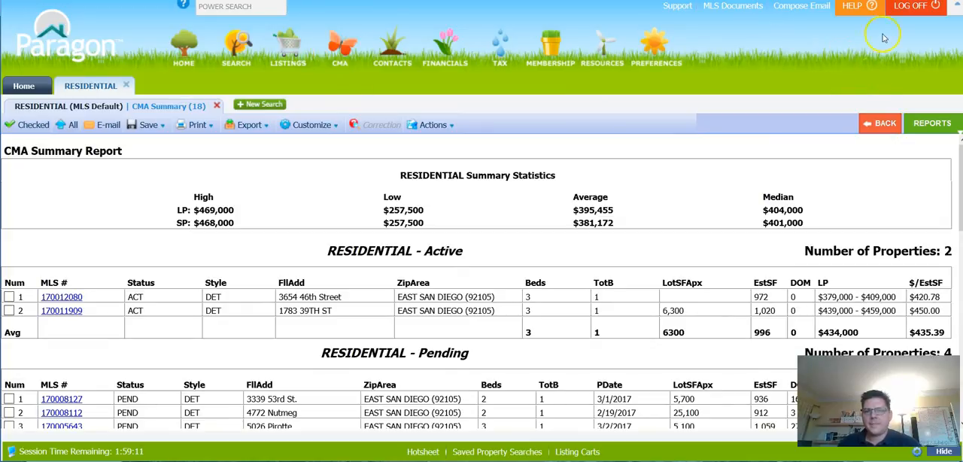
mouse_move(503, 175)
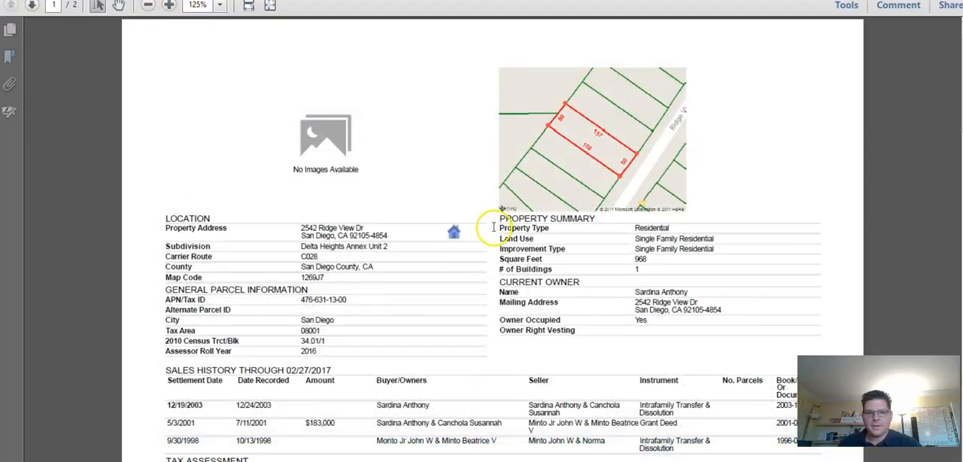
mouse_move(554, 167)
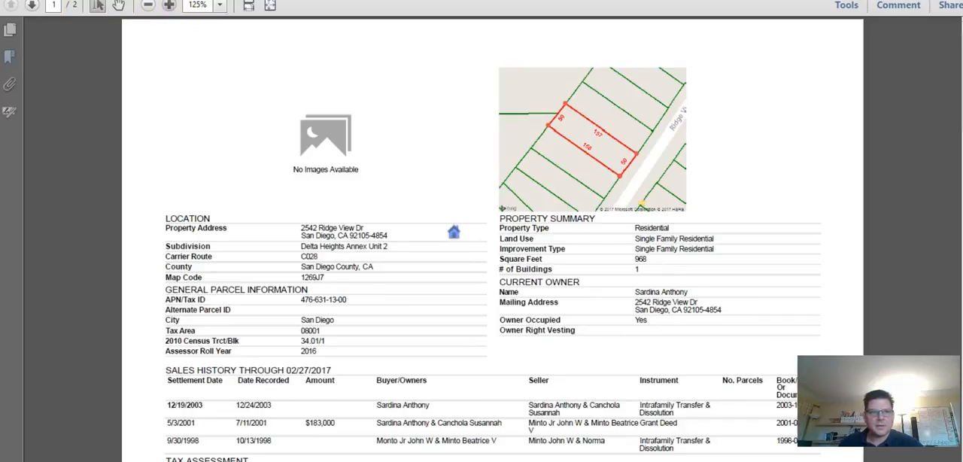
click(168, 6)
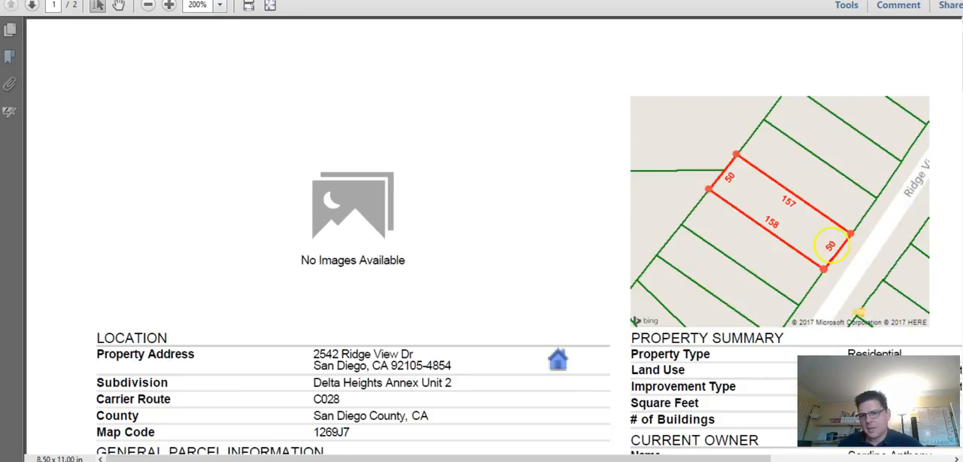
mouse_move(719, 241)
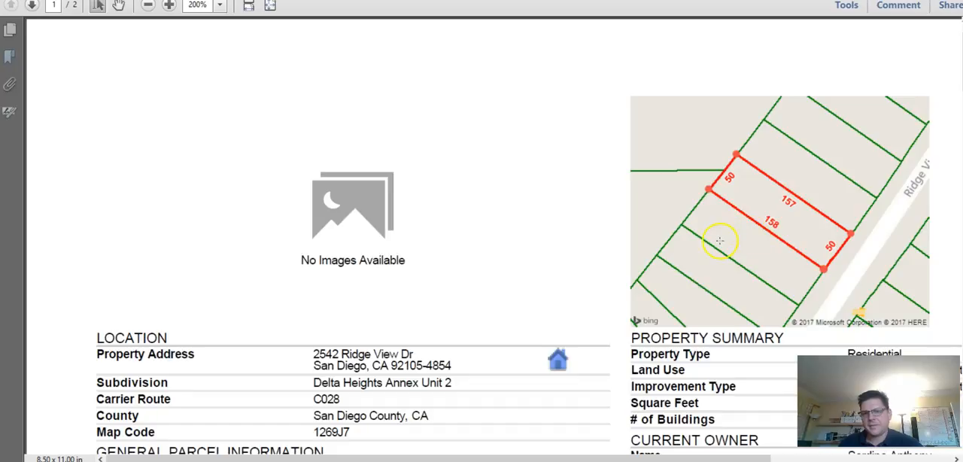
scroll(down, 3)
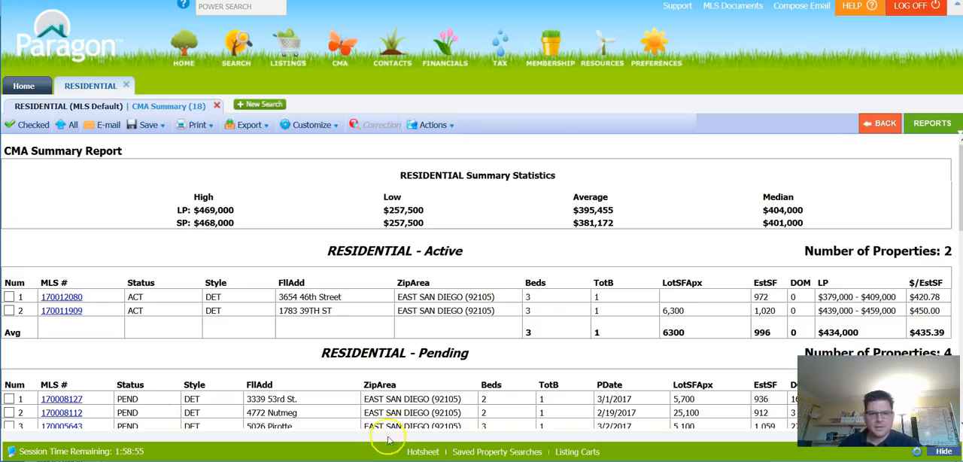
mouse_move(502, 57)
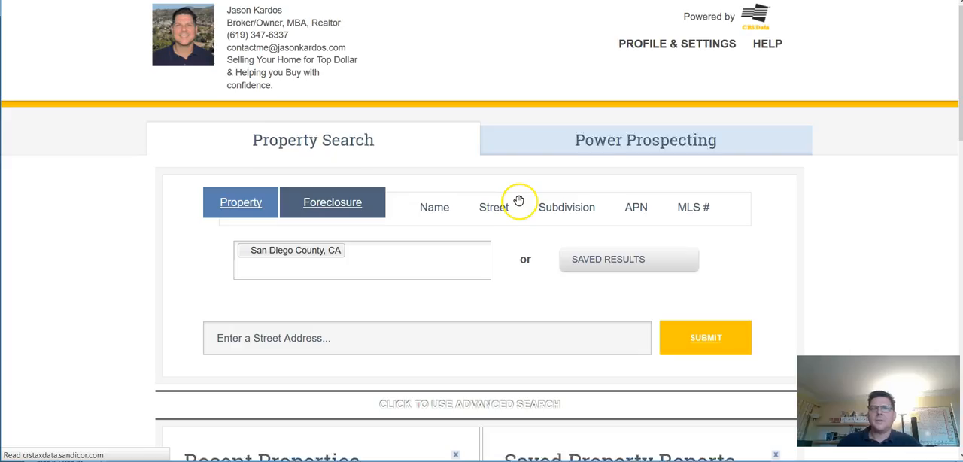
click(469, 207)
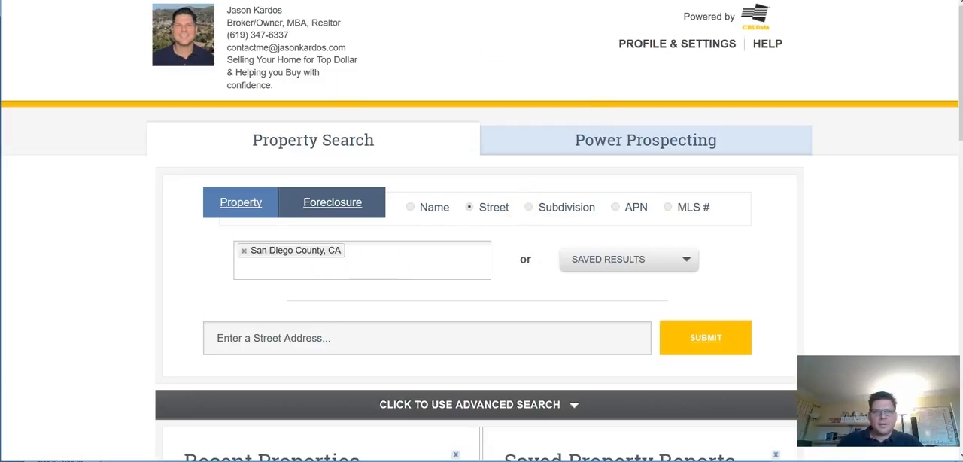
click(704, 337)
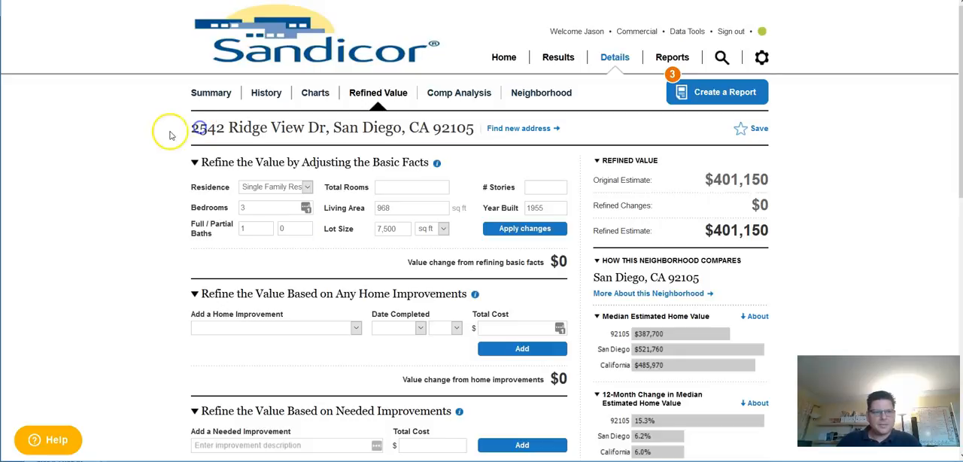
triple_click(331, 126)
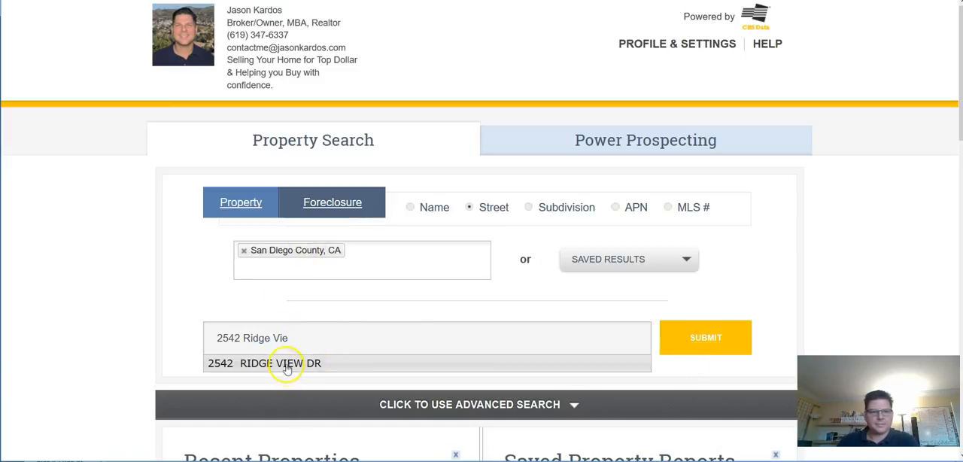
click(286, 364)
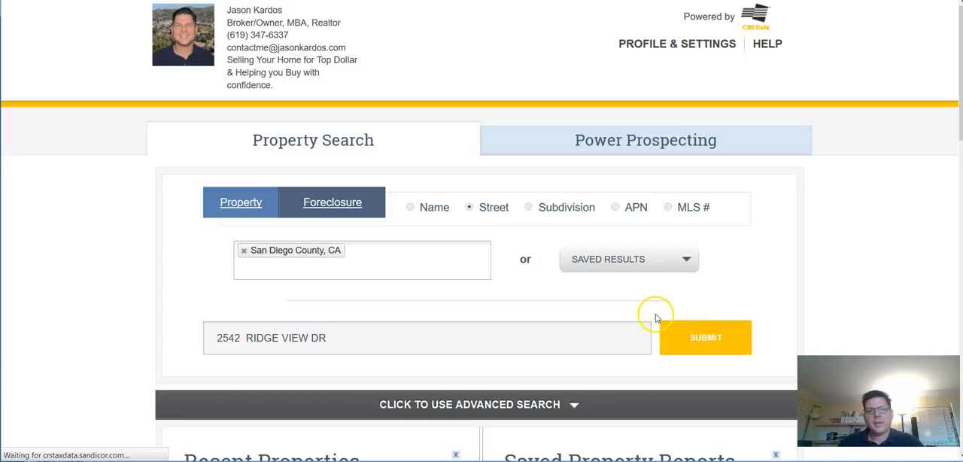
mouse_move(429, 253)
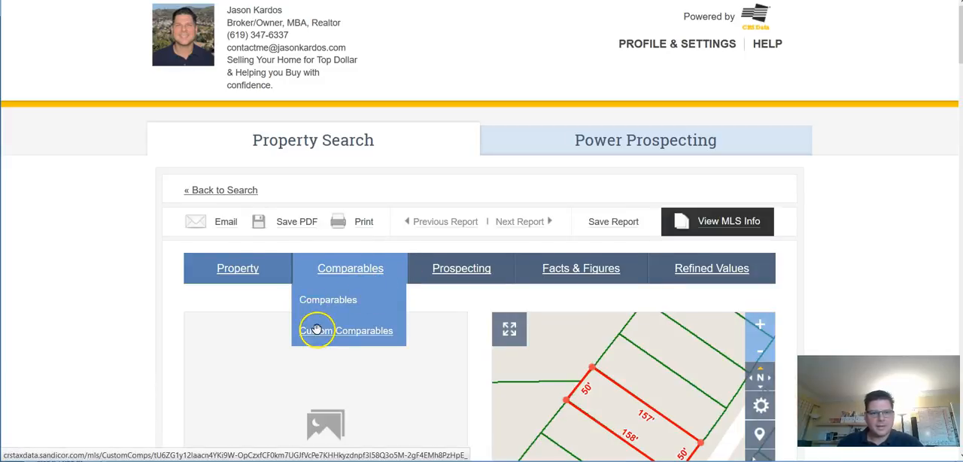
click(346, 331)
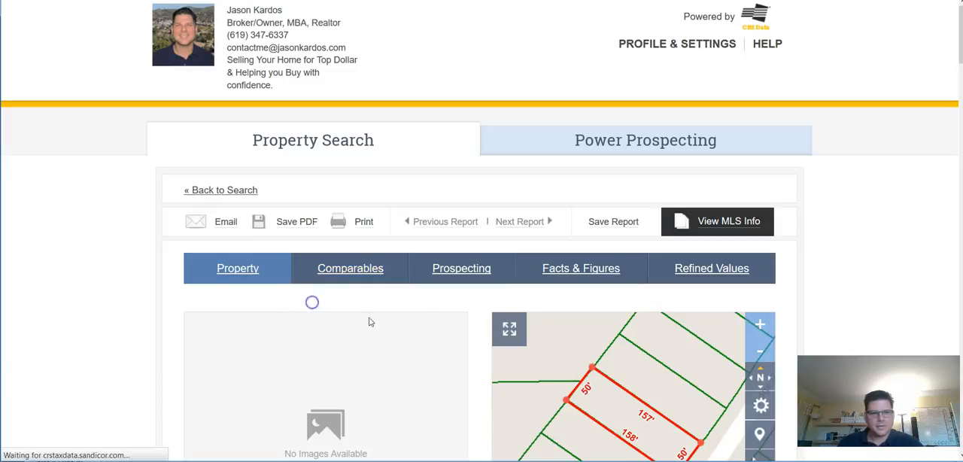
click(710, 268)
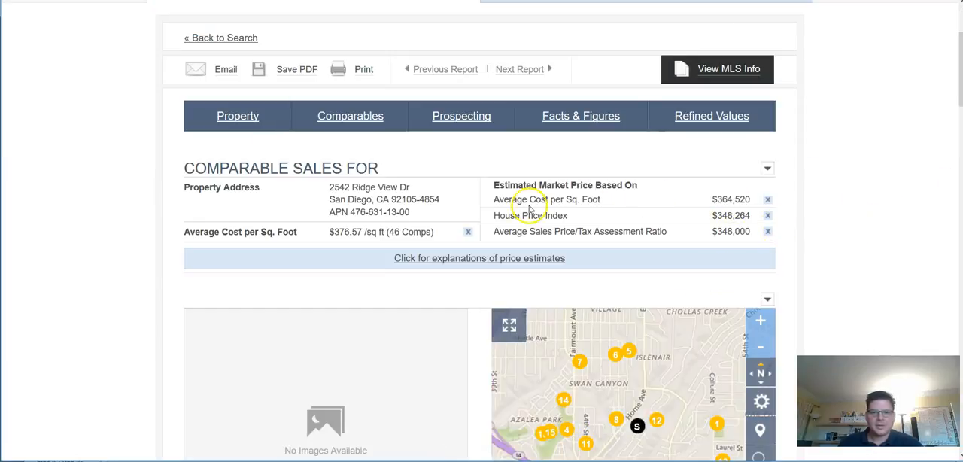
scroll(down, 3)
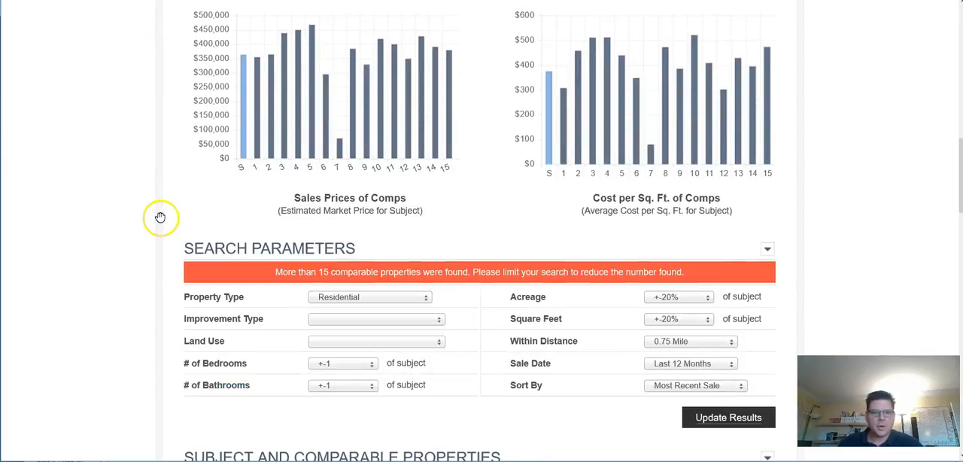
scroll(down, 3)
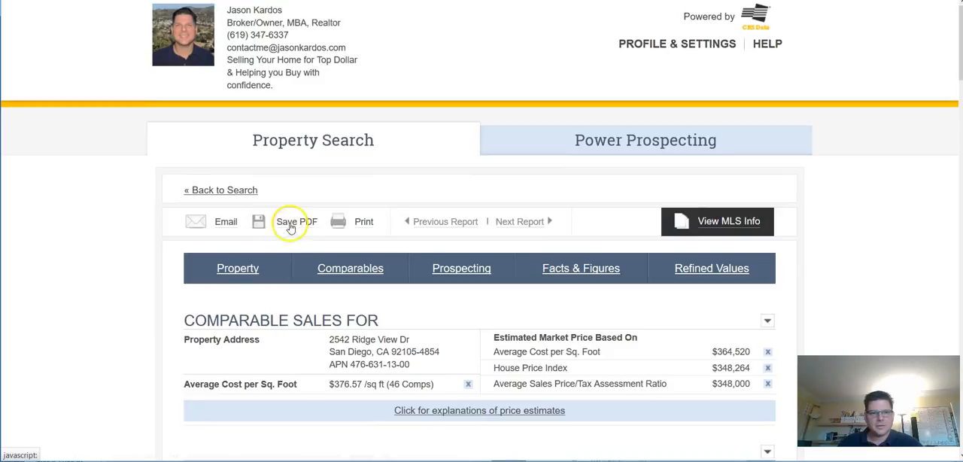
Save the report as PDF, switch to Custom Comparables, and dismiss the Firefox downloads window.
click(349, 267)
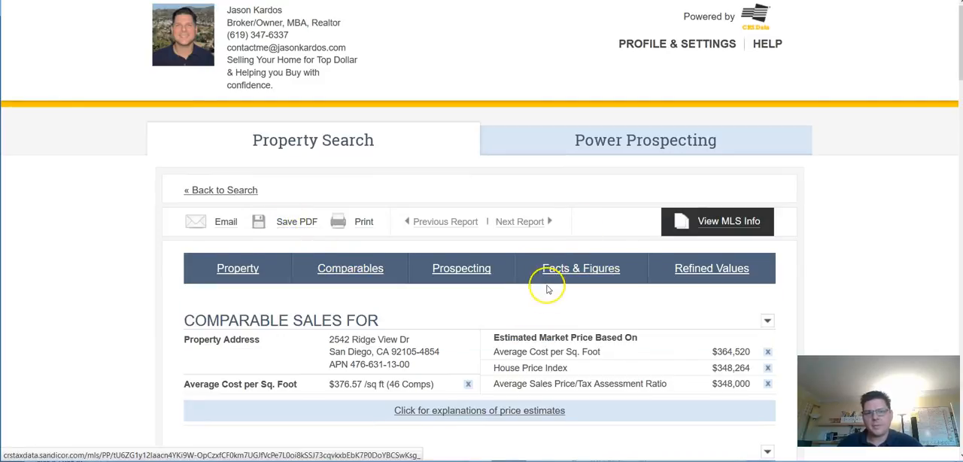
click(581, 268)
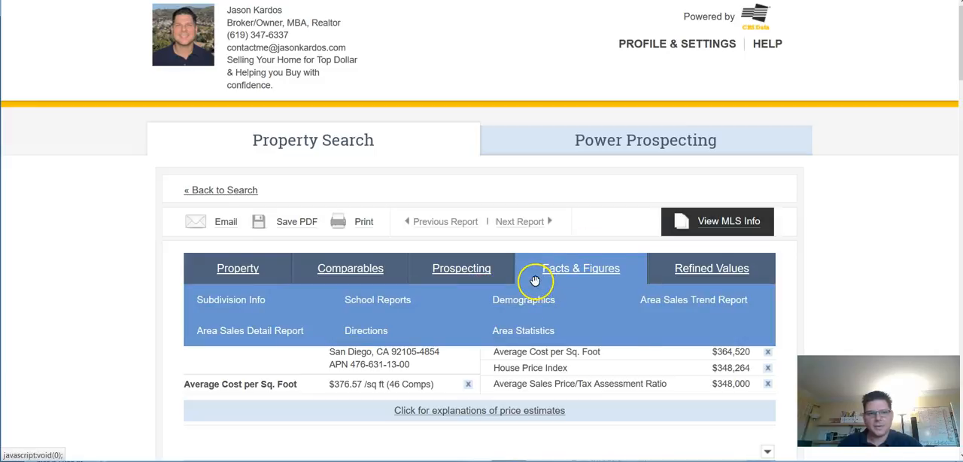
click(349, 268)
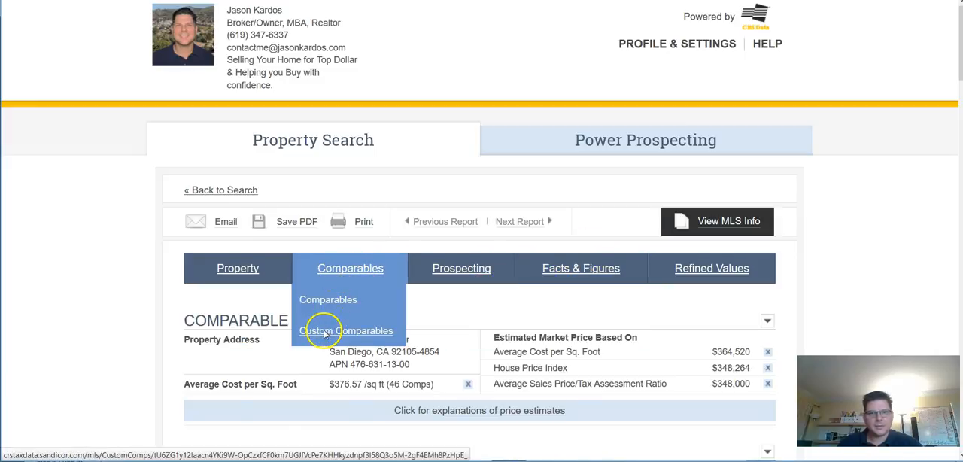
click(346, 331)
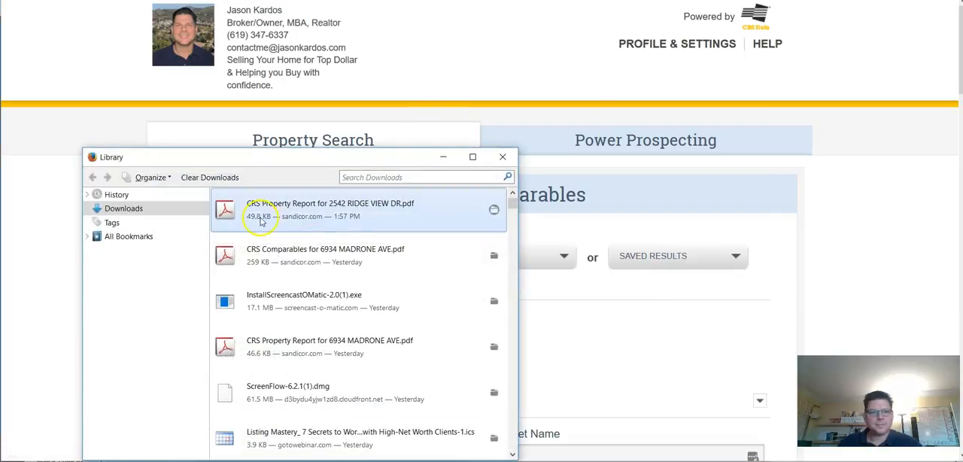
double_click(328, 203)
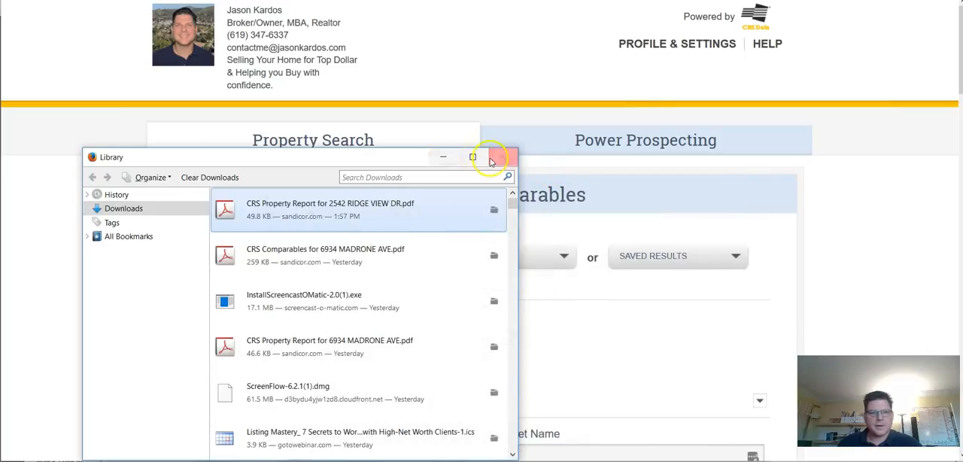
click(505, 156)
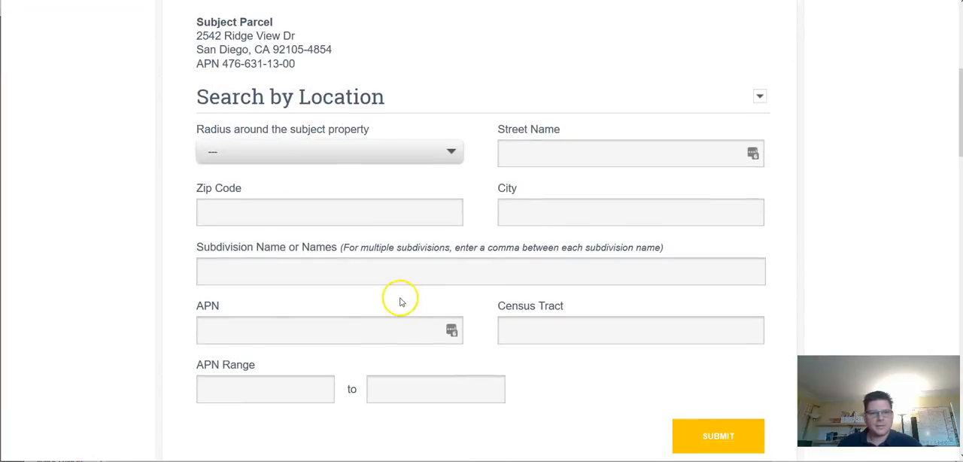
scroll(up, 3)
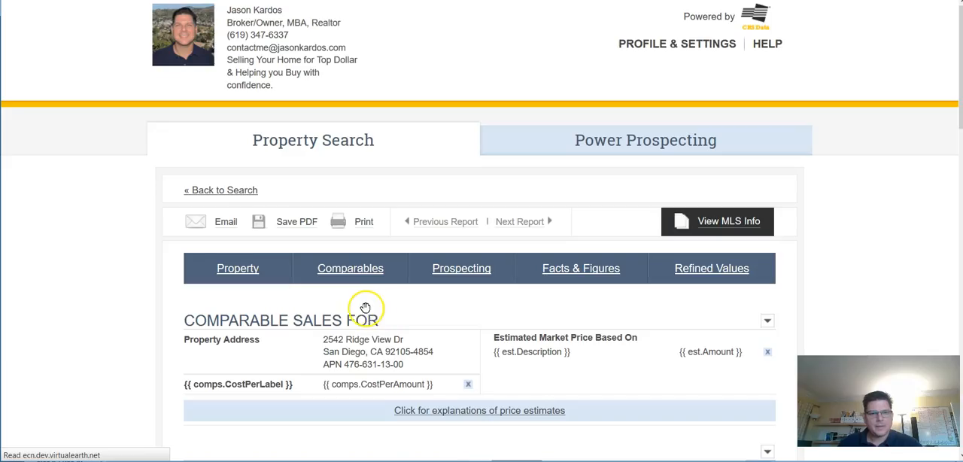
scroll(down, 3)
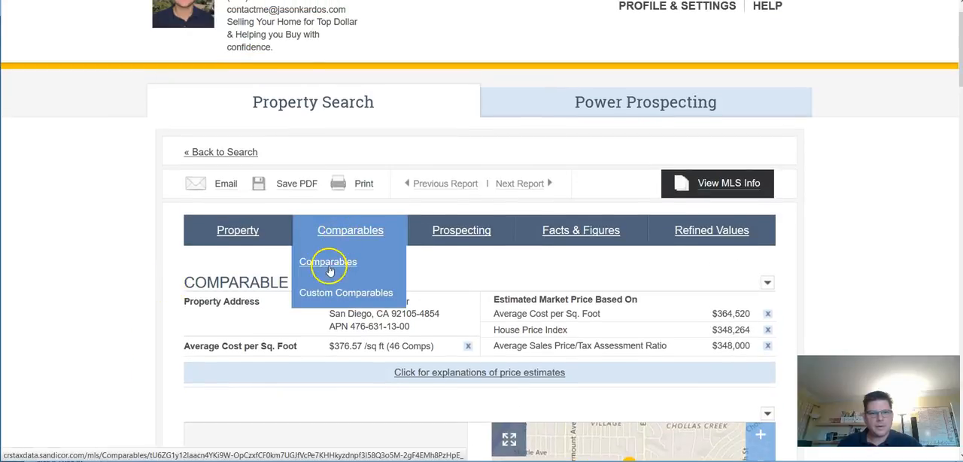
click(328, 262)
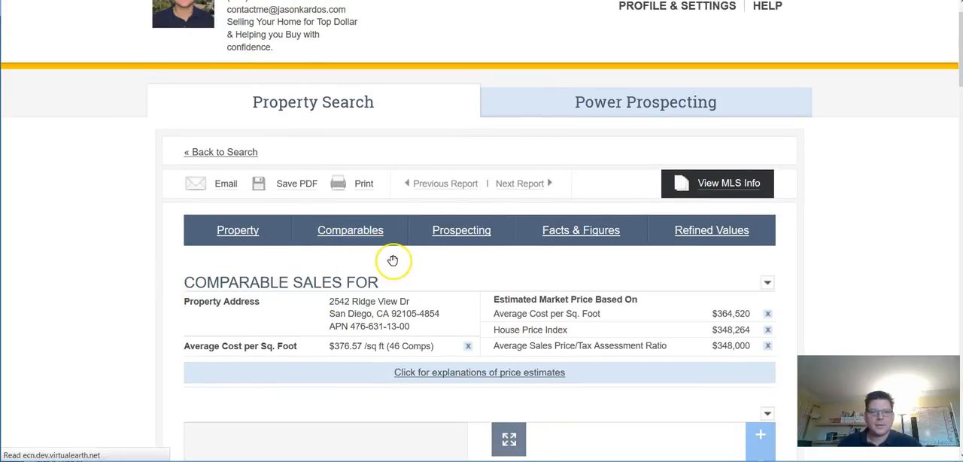
click(349, 230)
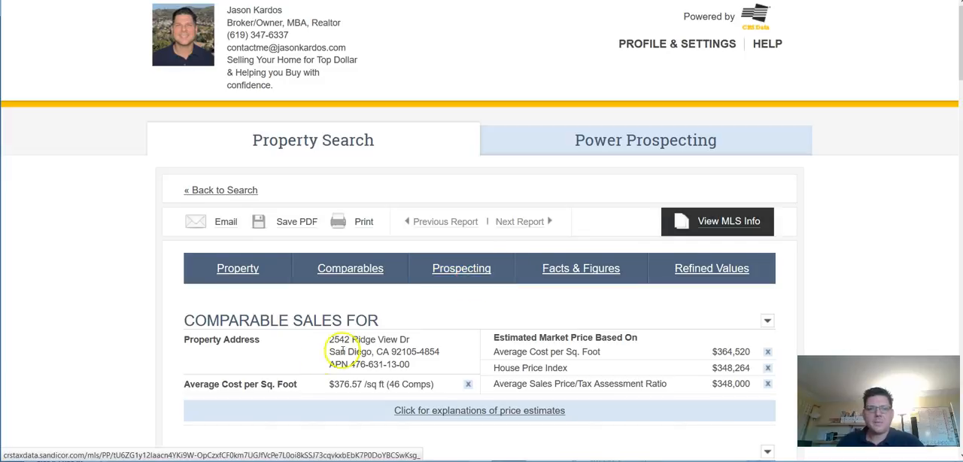
Scroll through the comp price charts, parameters and comparable properties table.
scroll(down, 3)
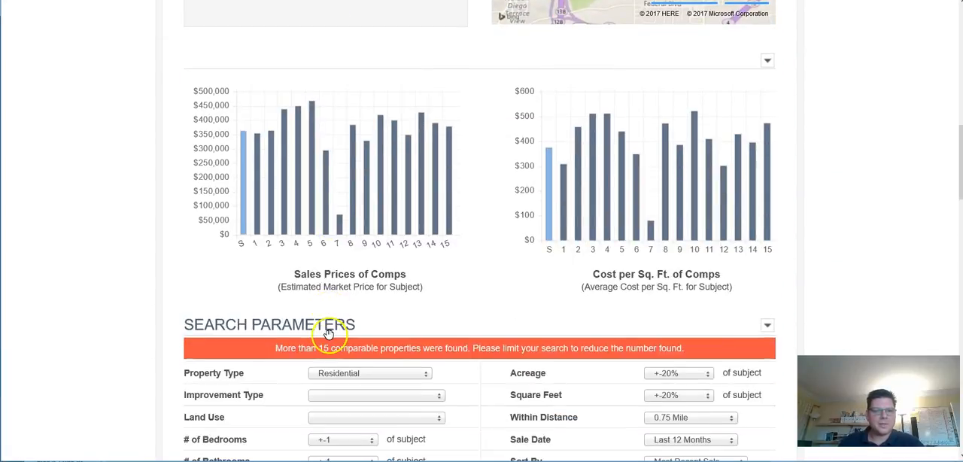
scroll(down, 3)
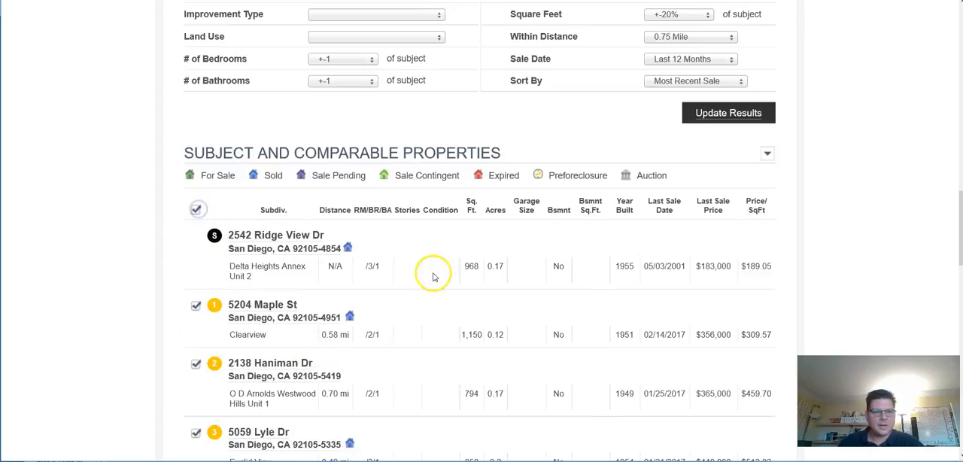
click(728, 111)
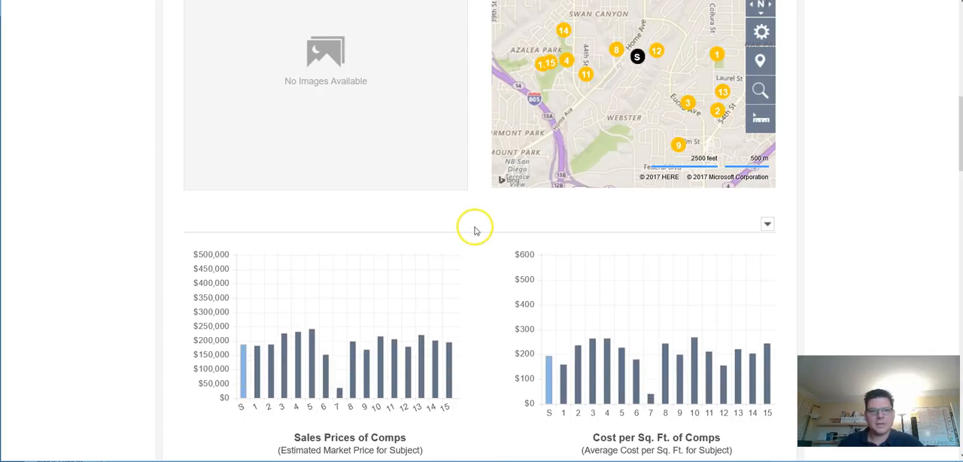
scroll(down, 3)
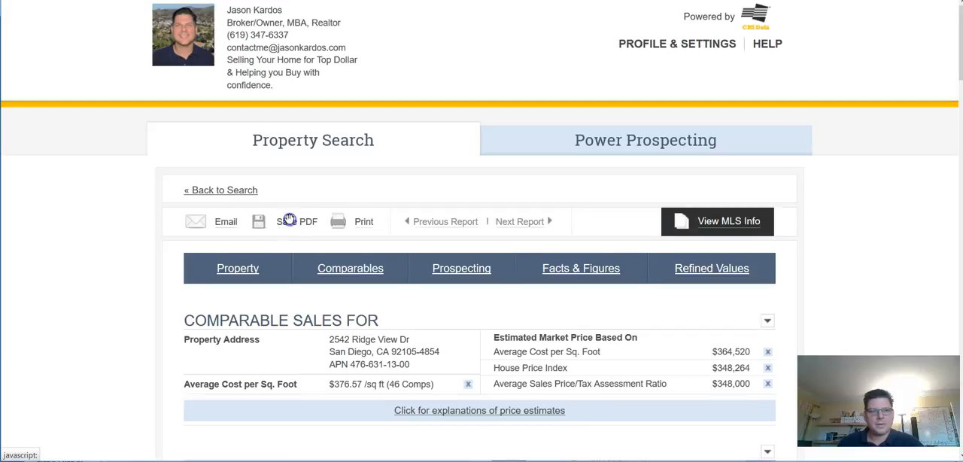
Save the comparables report as a PDF and view it in Acrobat Reader.
click(349, 268)
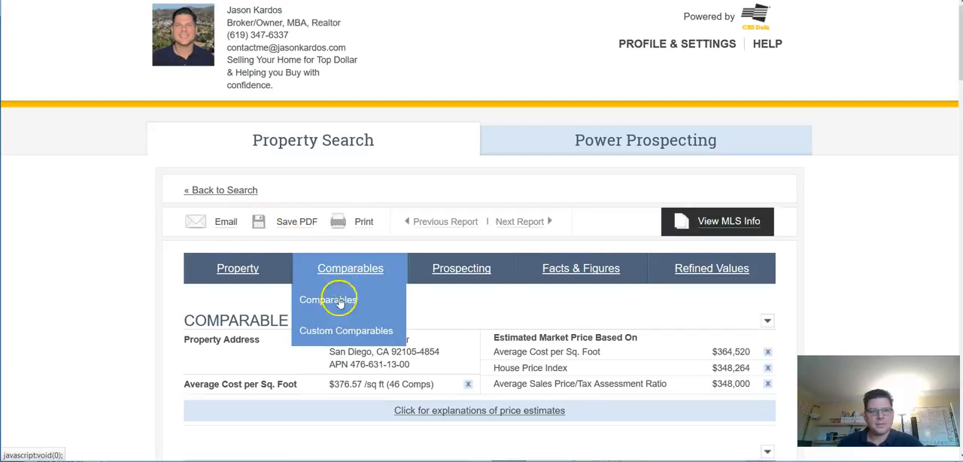
click(328, 299)
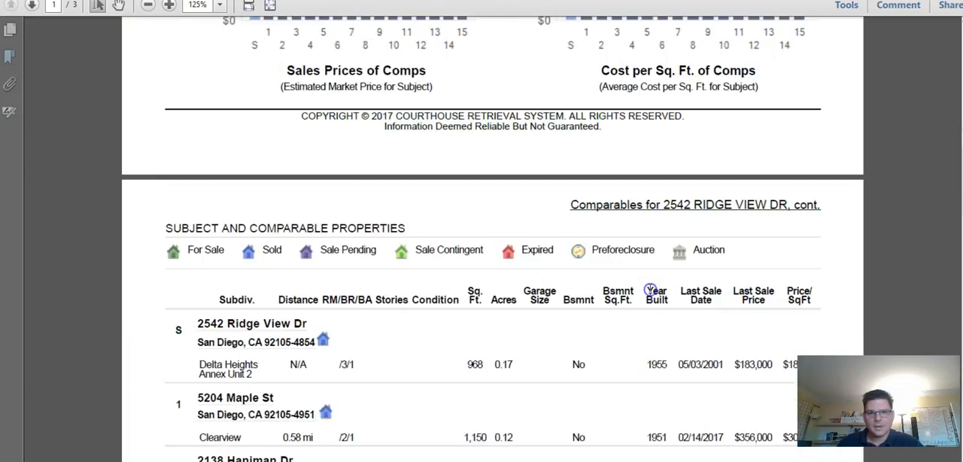
scroll(up, 3)
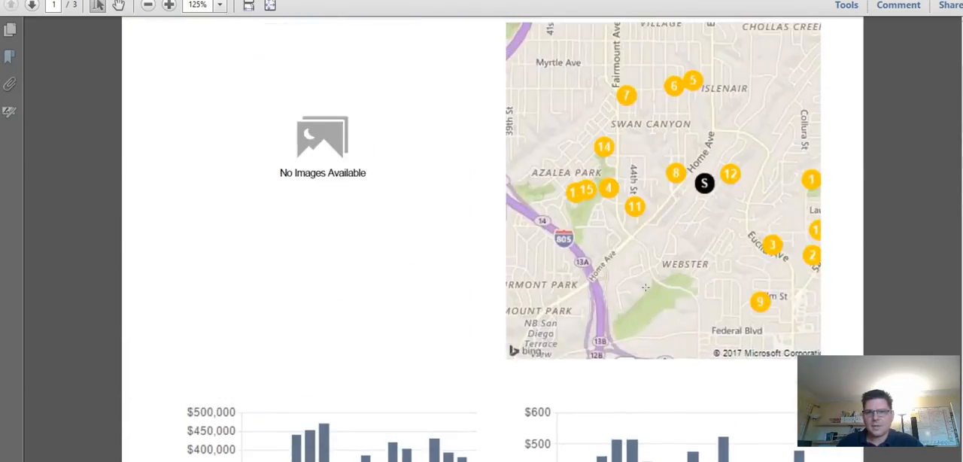
scroll(up, 3)
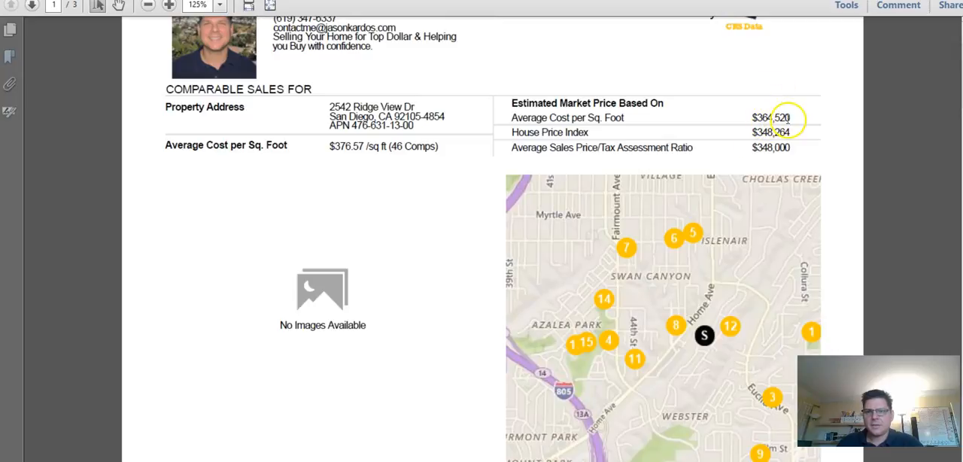
mouse_move(695, 192)
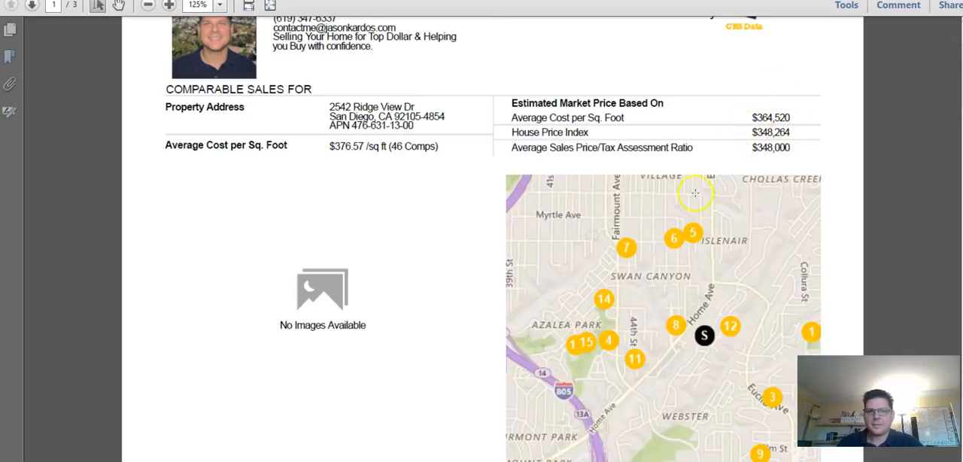
Scroll through page 2's comparable sold properties down to comp 7.
scroll(down, 3)
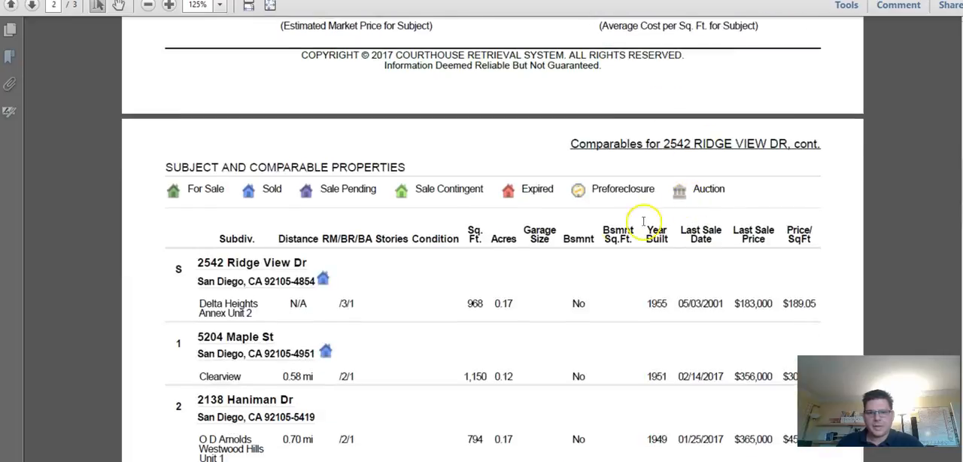
scroll(down, 3)
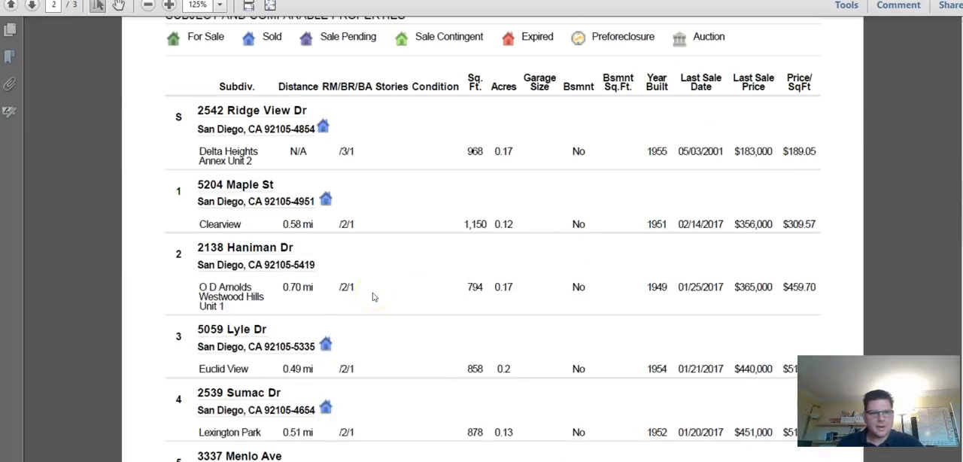
scroll(down, 3)
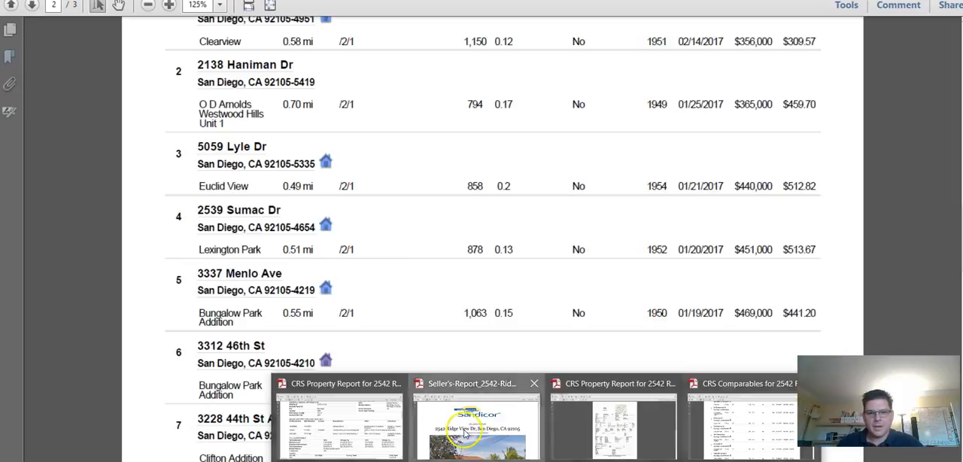
click(476, 424)
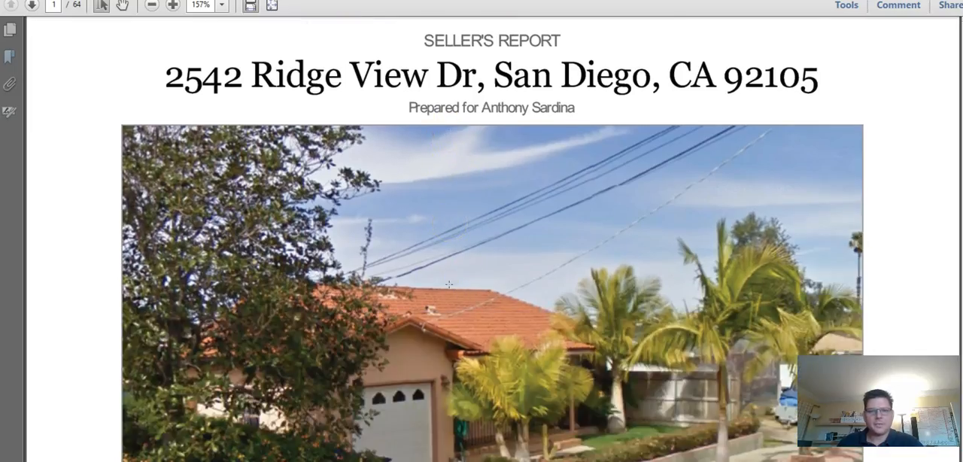
scroll(down, 3)
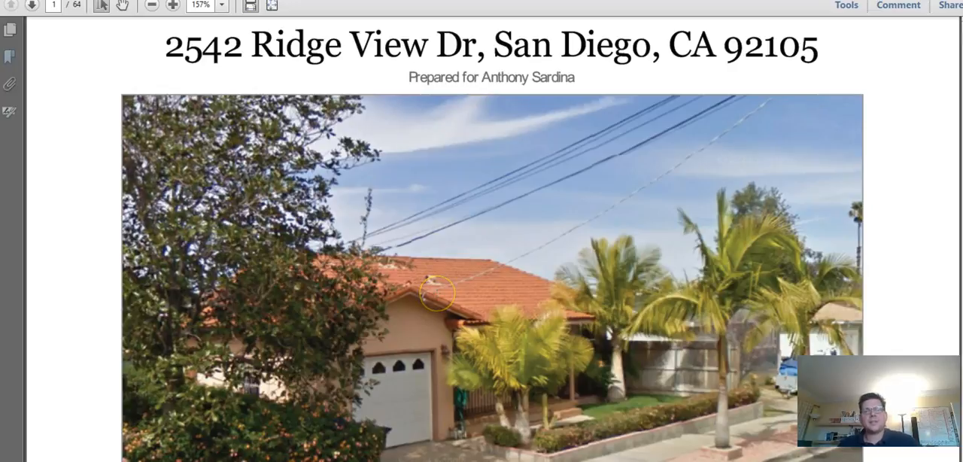
mouse_move(463, 51)
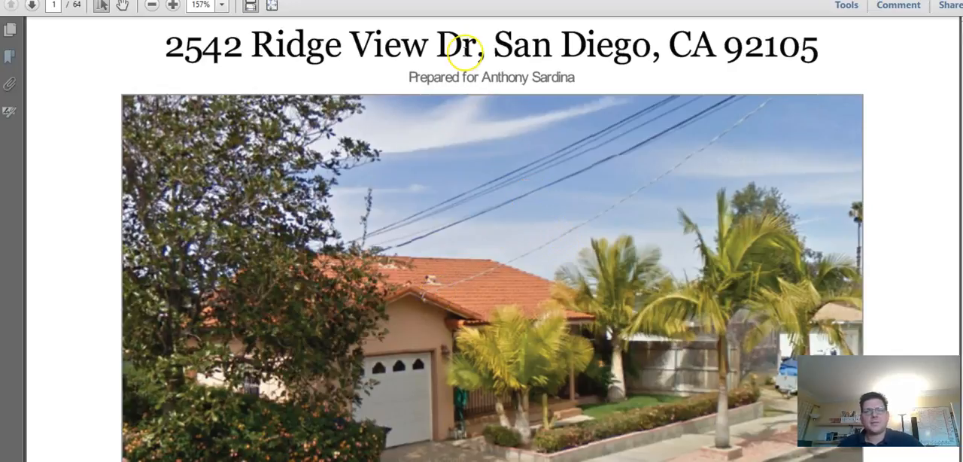
mouse_move(526, 120)
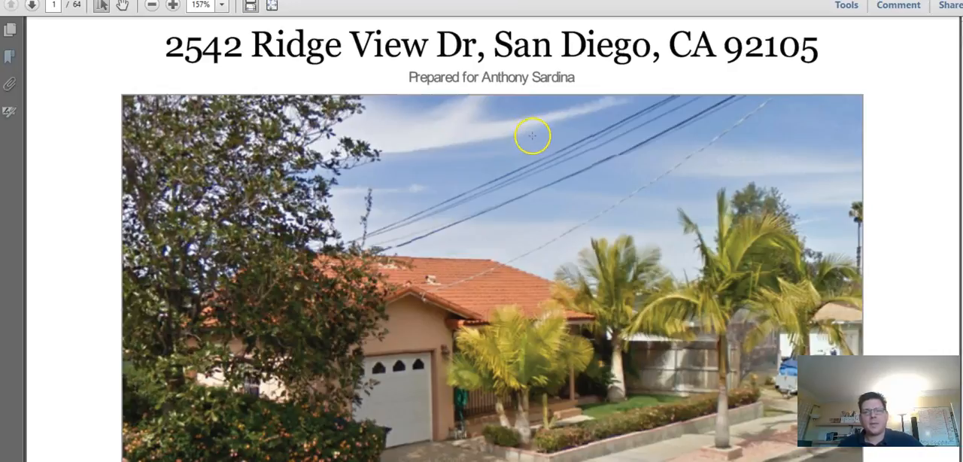
scroll(down, 3)
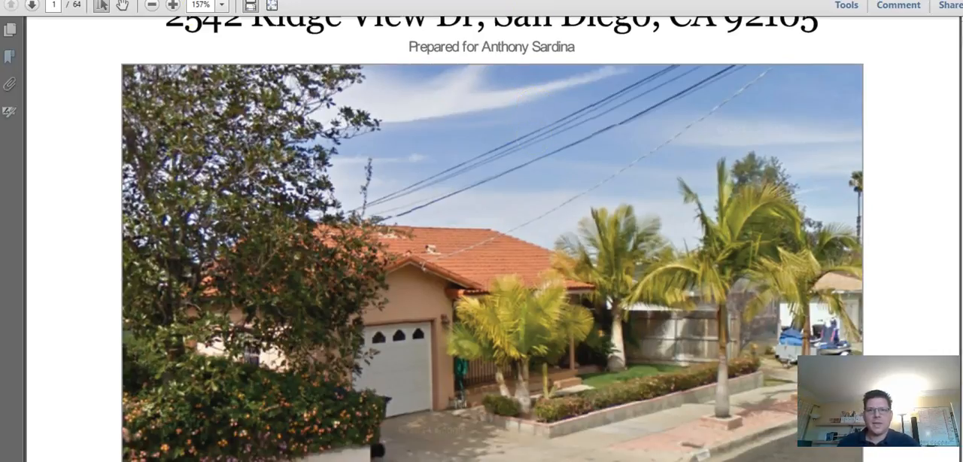
click(150, 6)
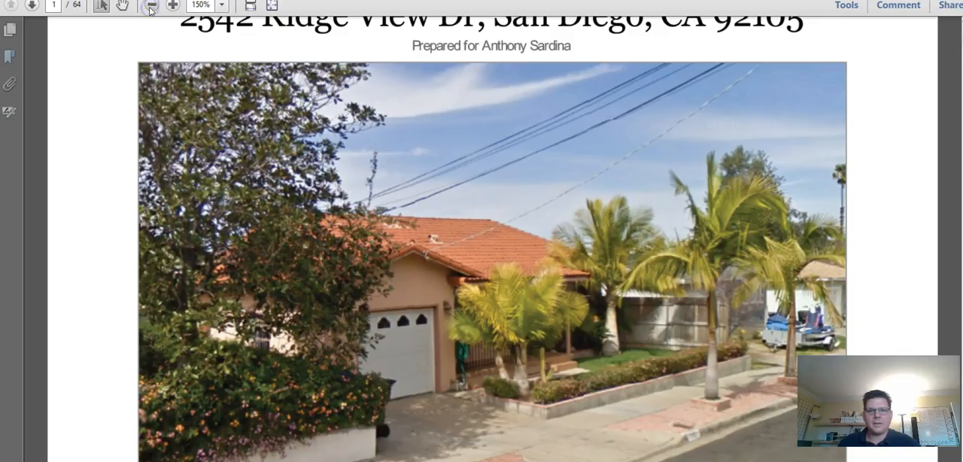
click(150, 6)
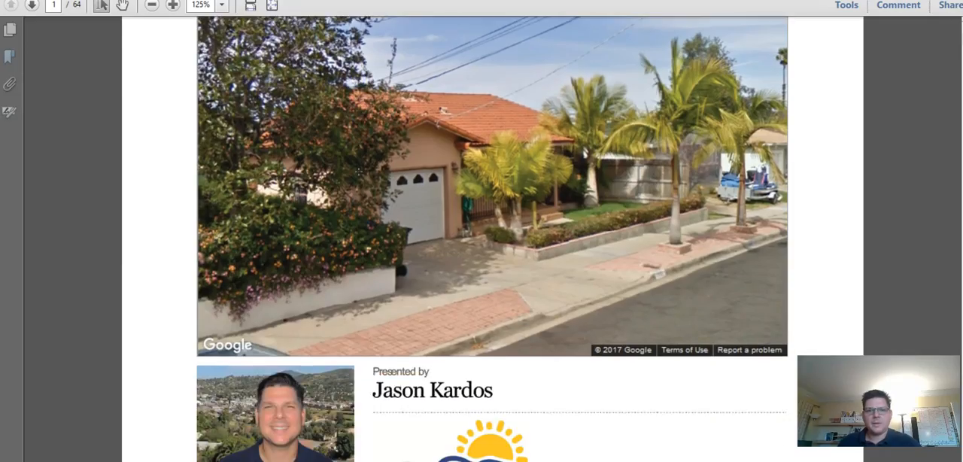